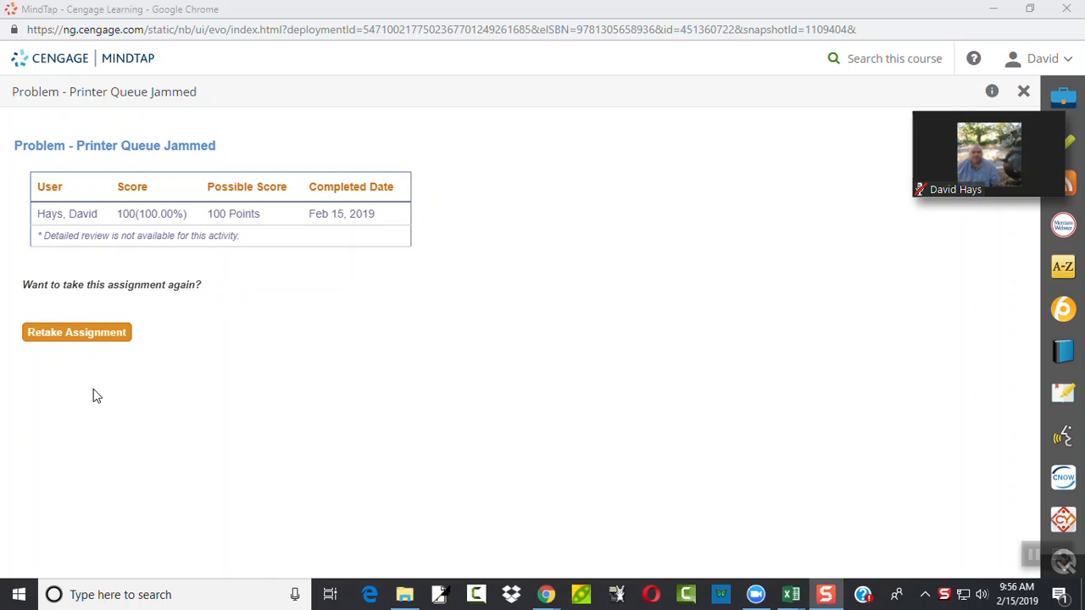
mouse_move(83, 332)
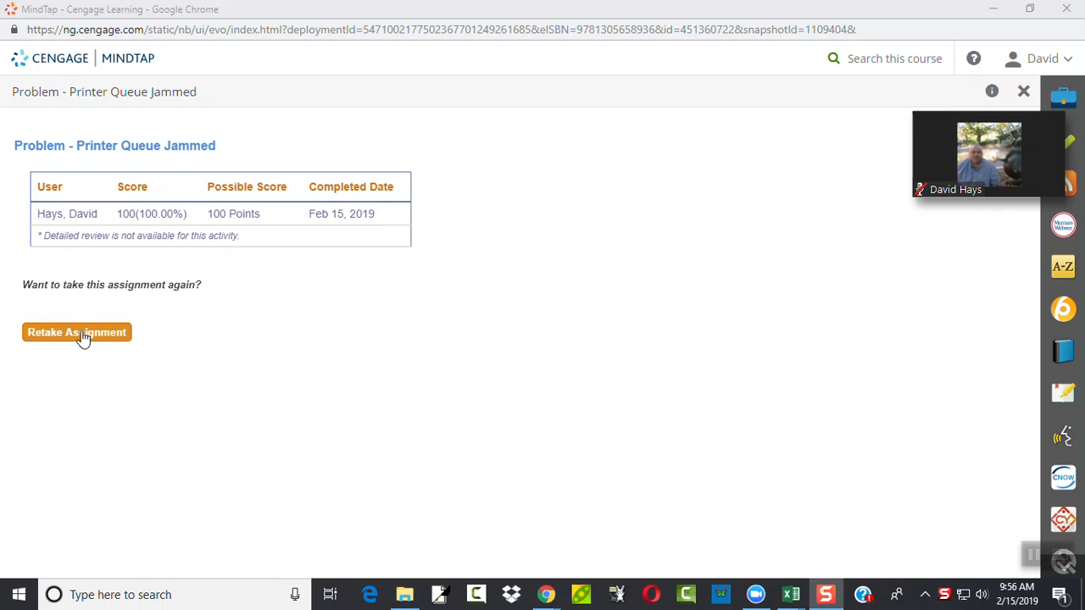
Retake the Printer Queue Jammed assignment to begin a fourth attempt
click(77, 331)
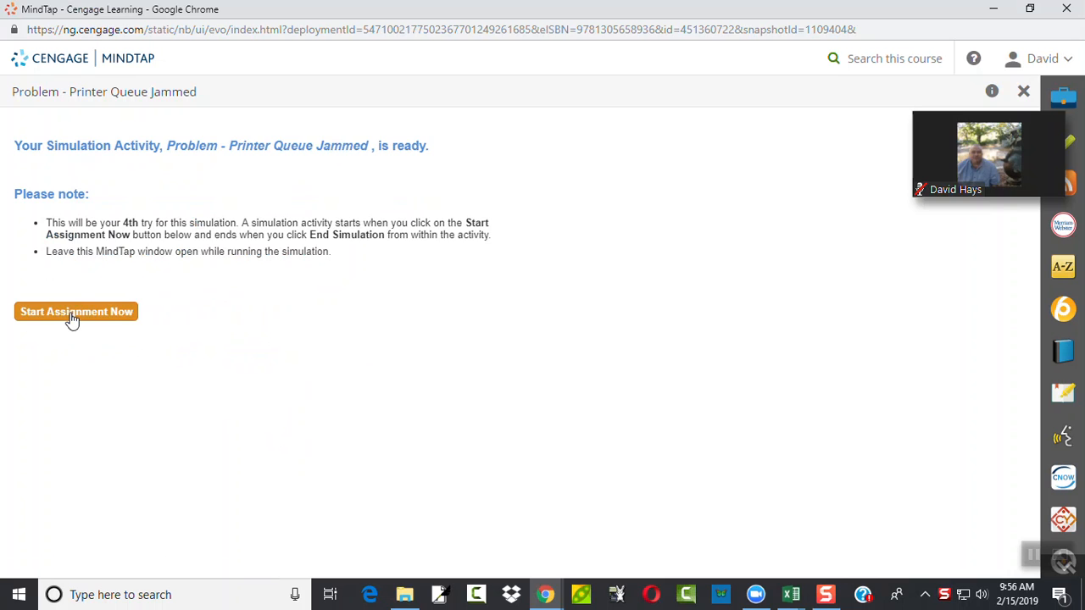
Start the assignment so the simulation loads to its START dialog
click(75, 312)
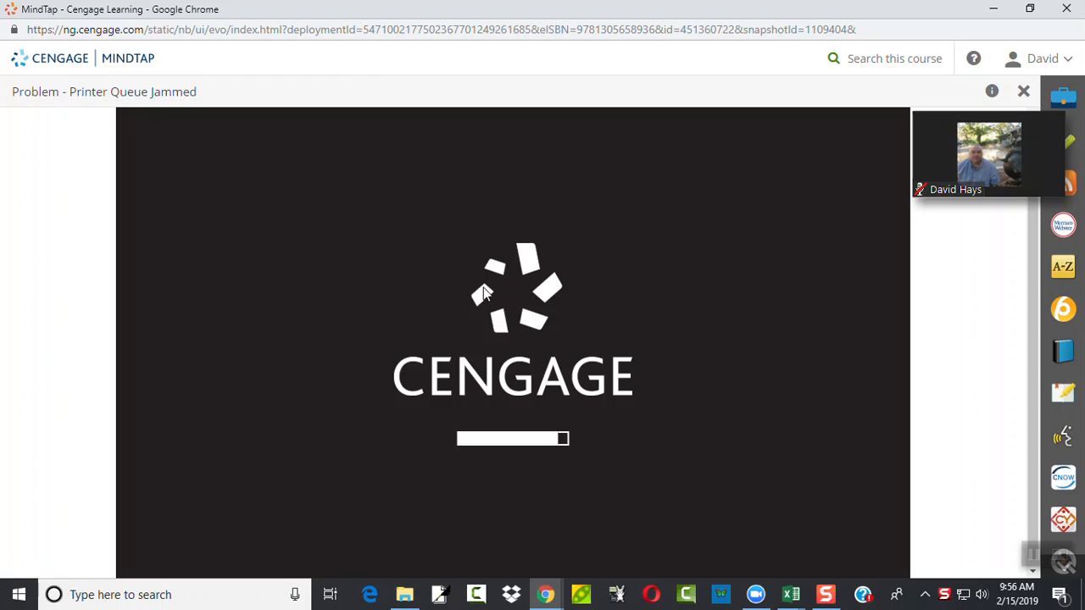
mouse_move(641, 302)
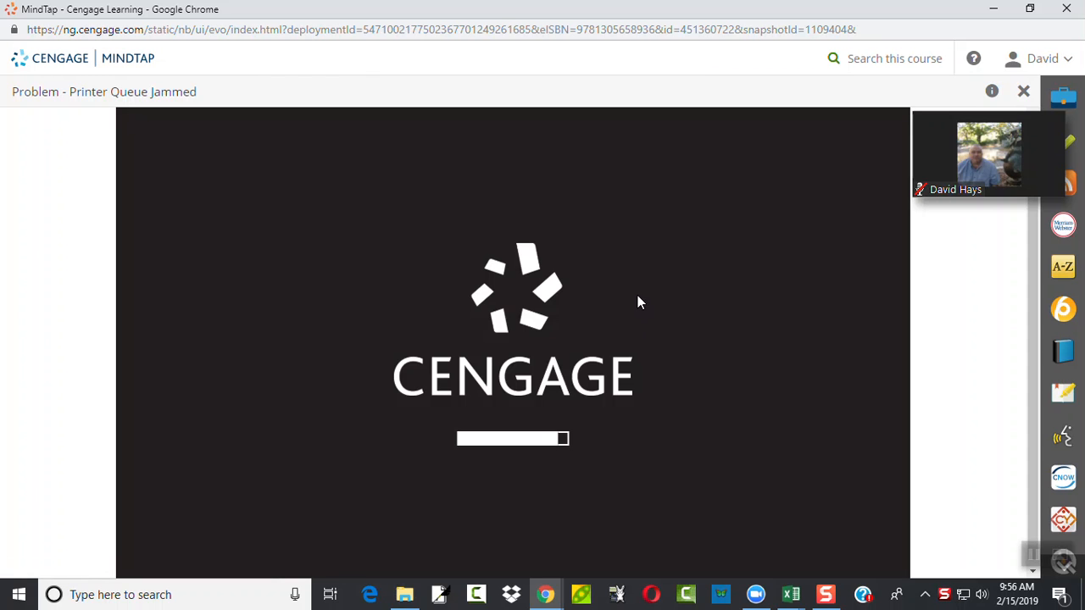
mouse_move(607, 333)
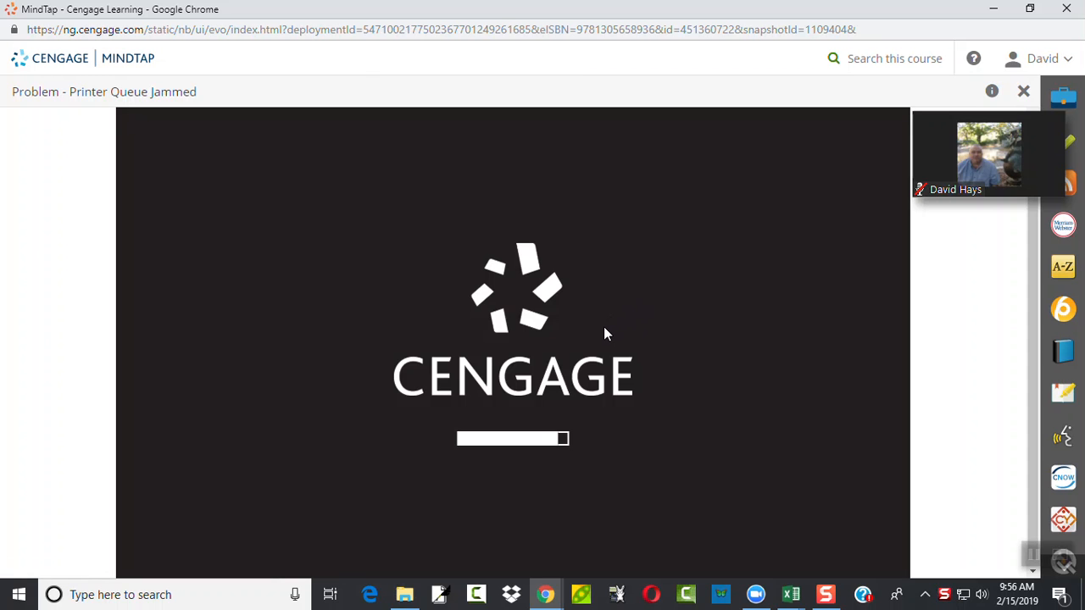
mouse_move(594, 346)
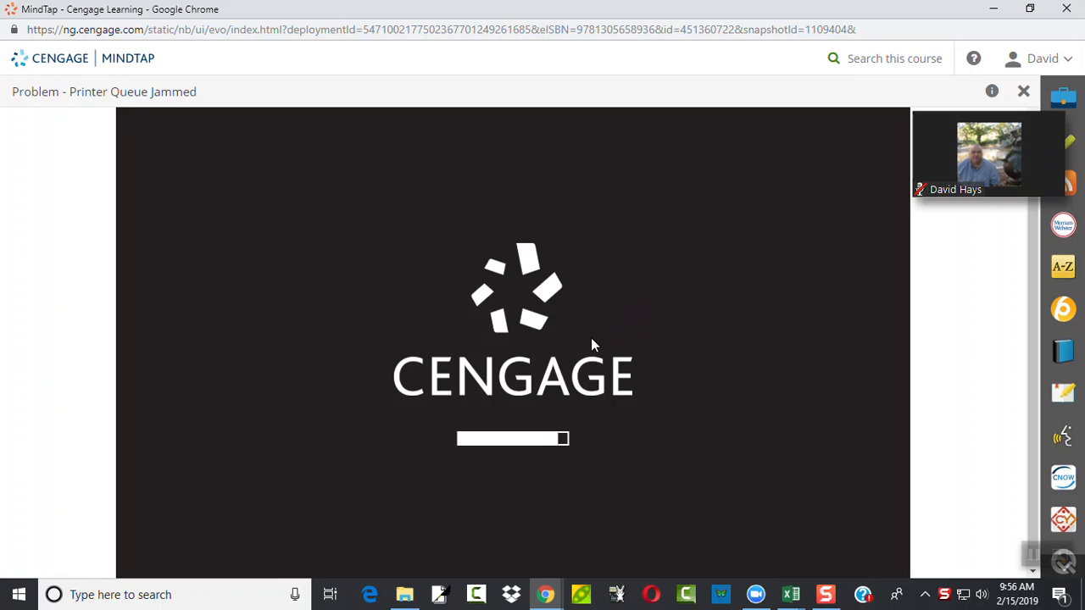
mouse_move(614, 321)
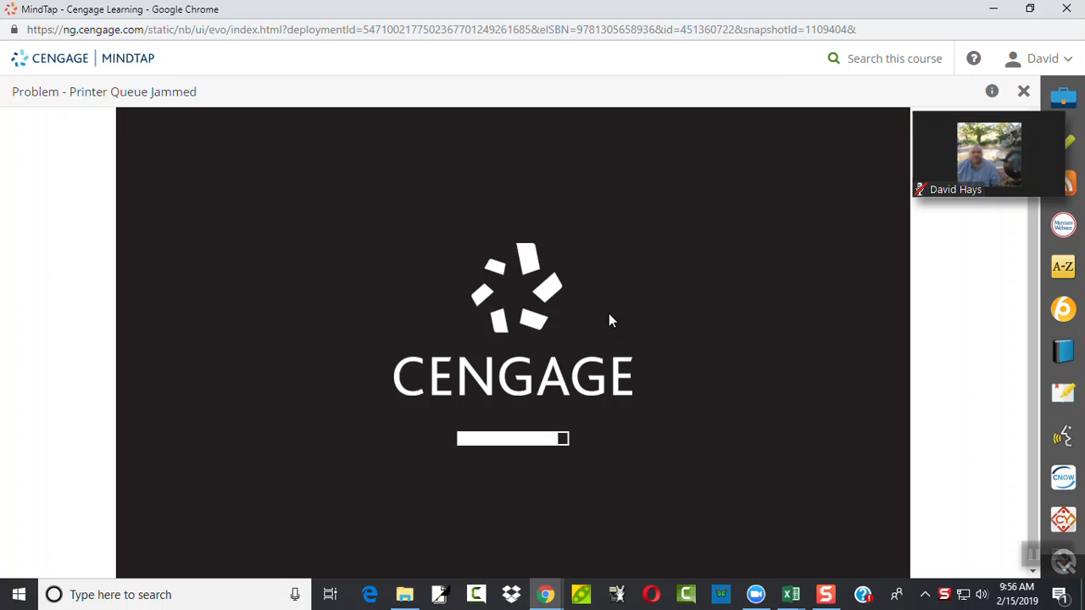
mouse_move(771, 305)
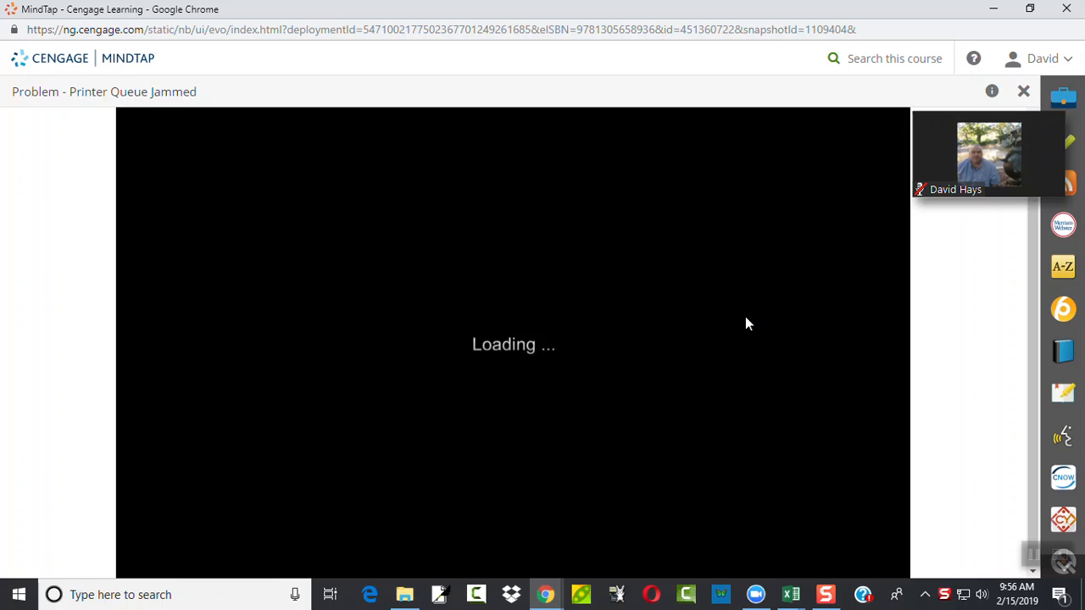
mouse_move(522, 272)
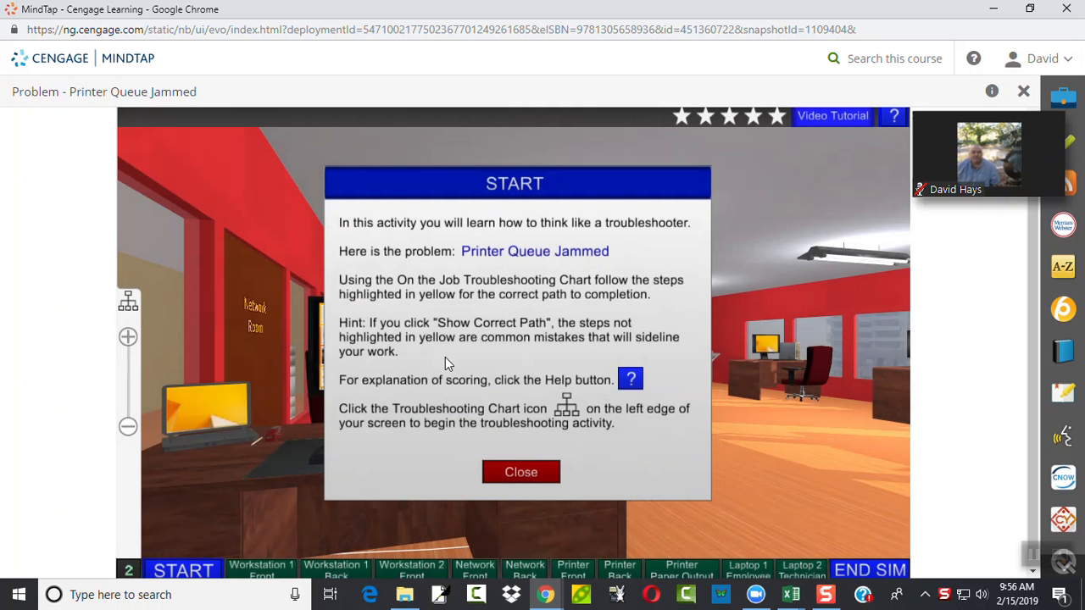
mouse_move(444, 366)
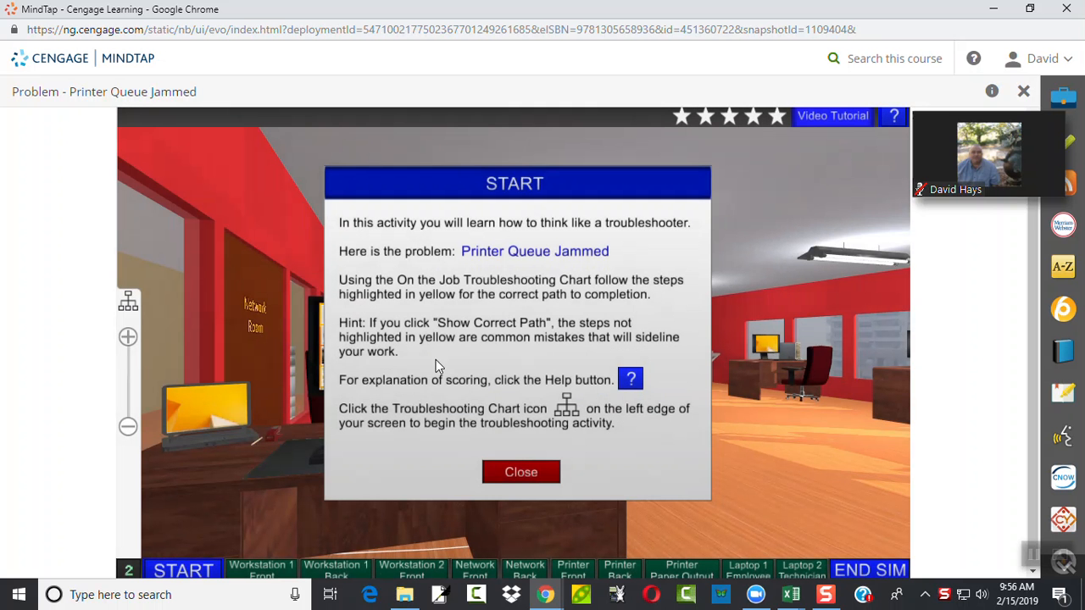
Close the START dialog to reveal the office scene
click(521, 471)
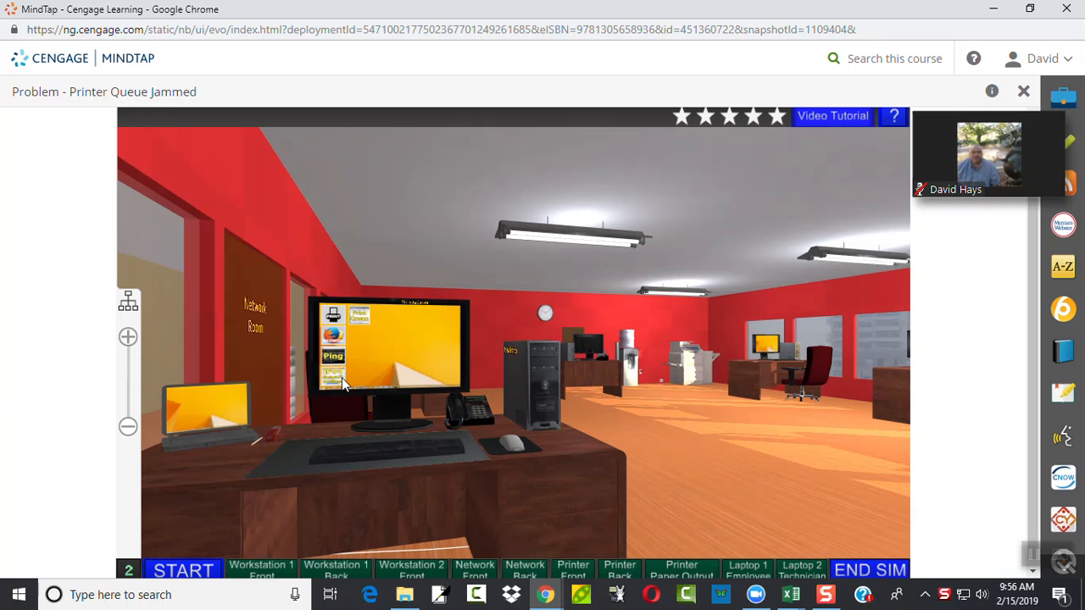
mouse_move(406, 383)
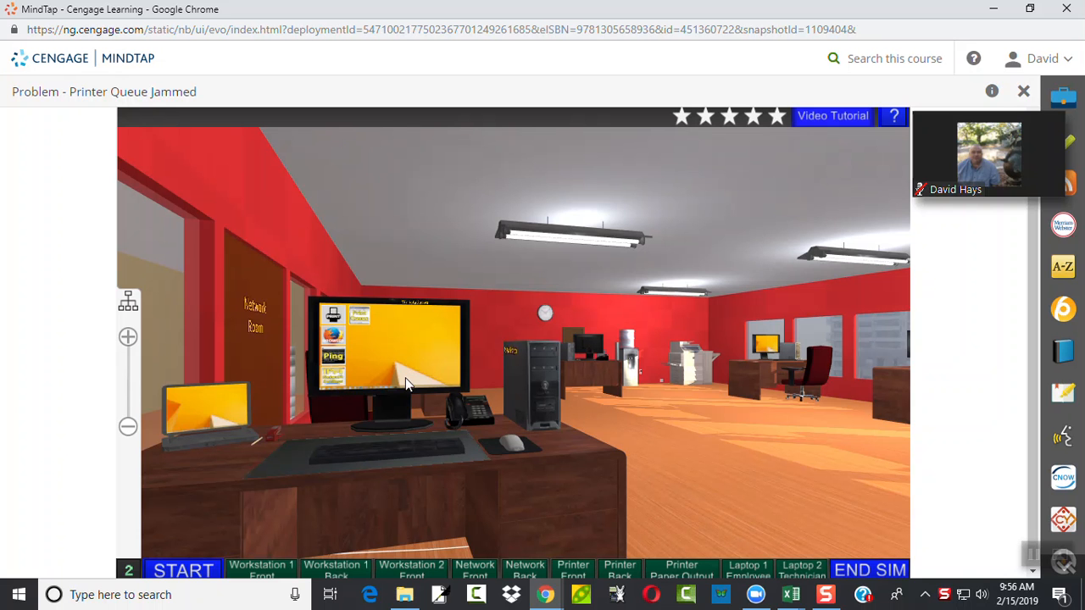
Send a test print from Workstation 1's screen, then return to the workstation front
click(261, 570)
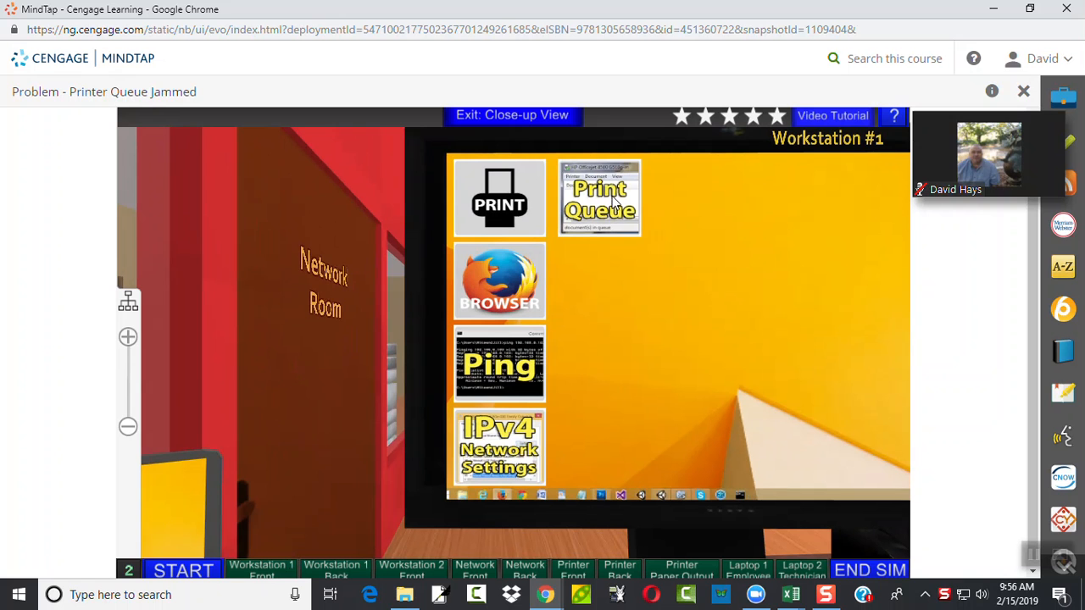
click(499, 197)
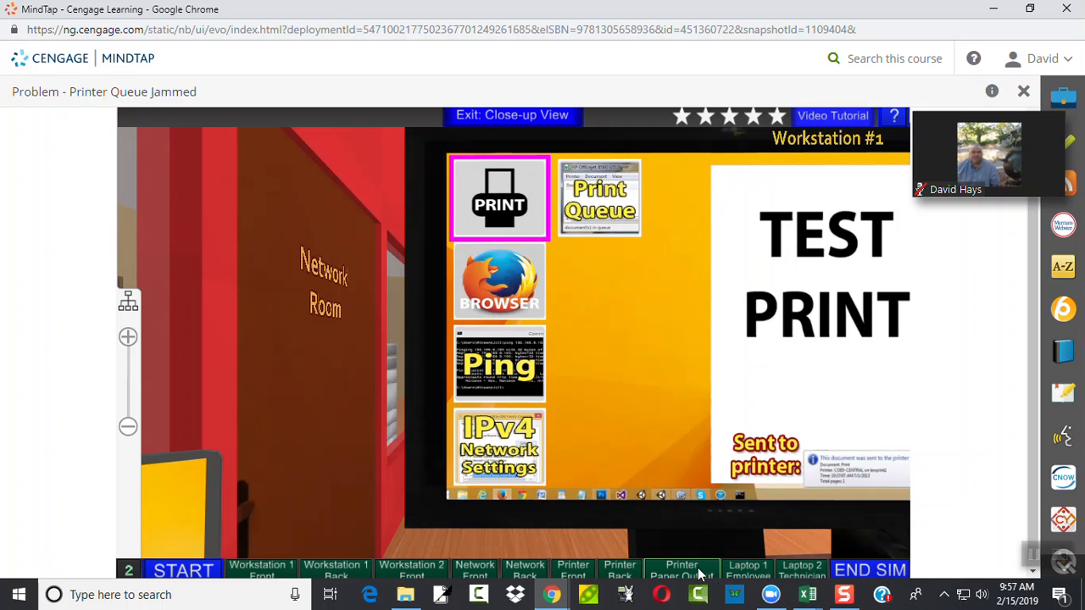
mouse_move(712, 569)
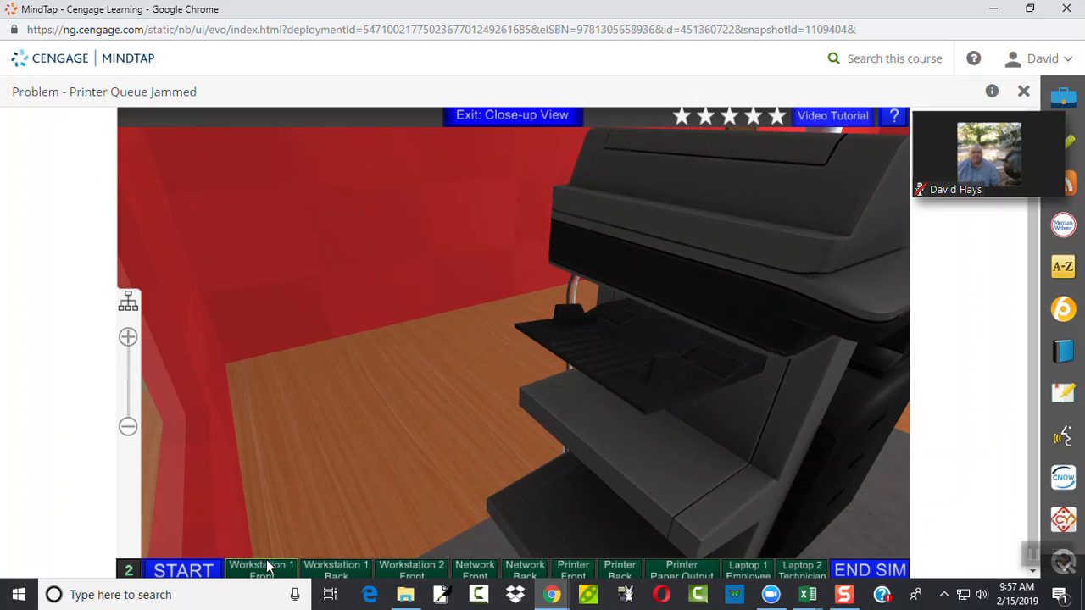
click(261, 570)
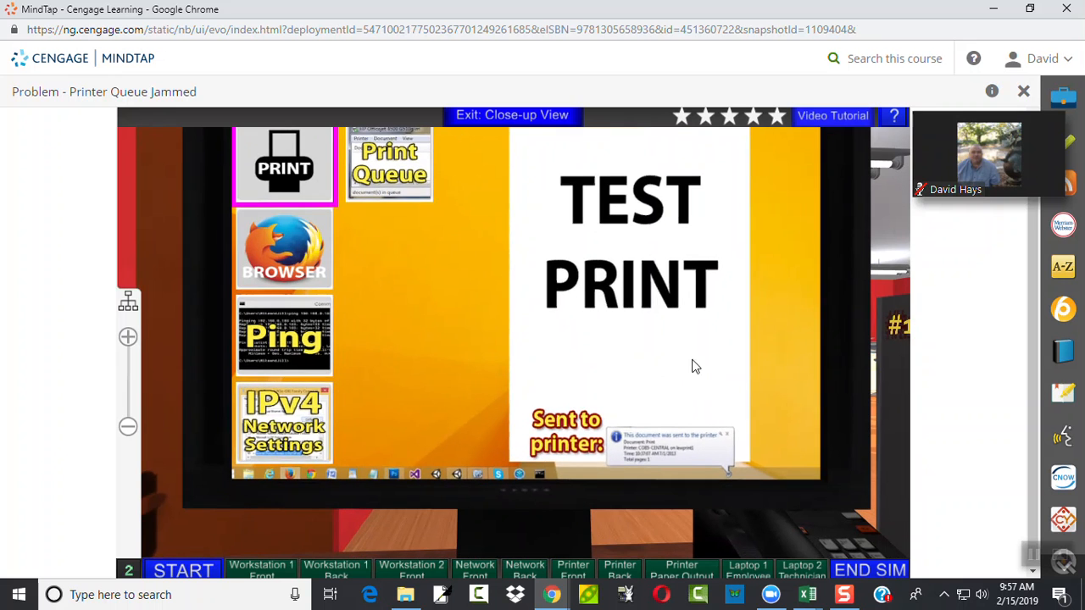
mouse_move(144, 306)
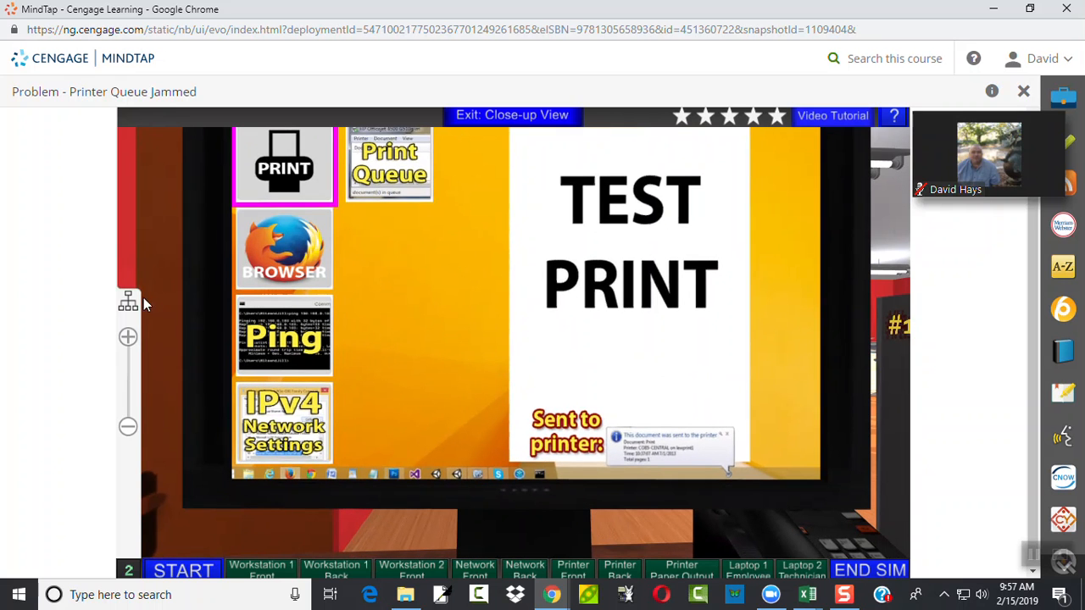
mouse_move(128, 305)
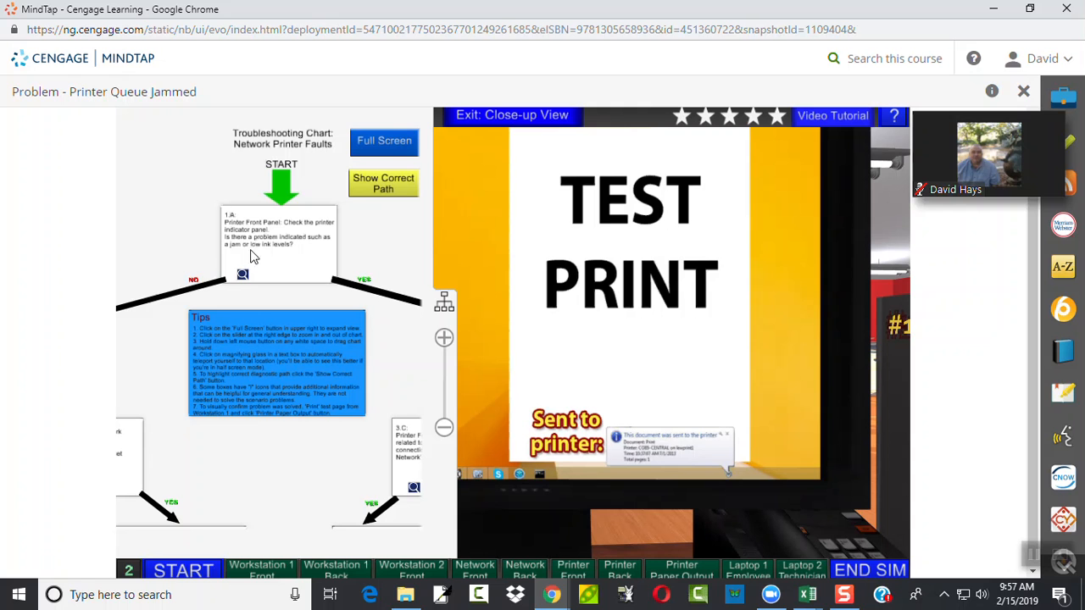
mouse_move(281, 161)
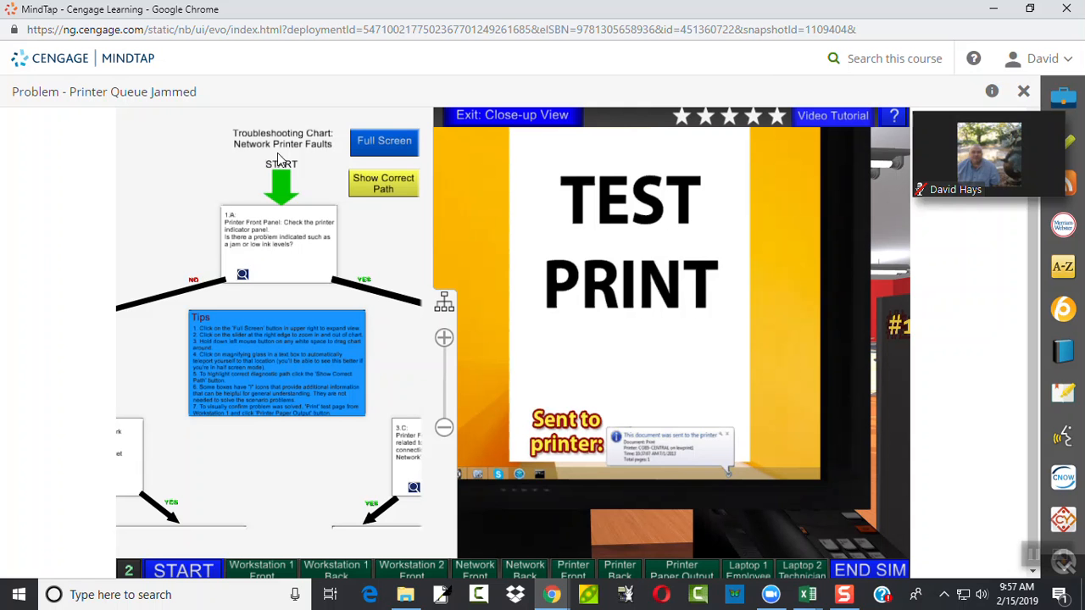
mouse_move(325, 156)
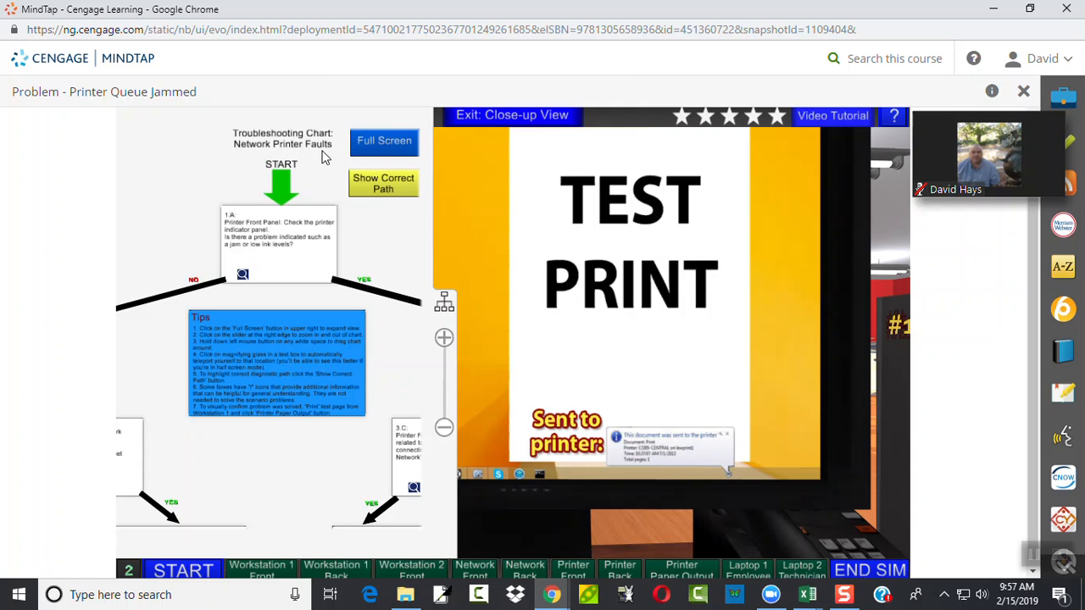
mouse_move(304, 229)
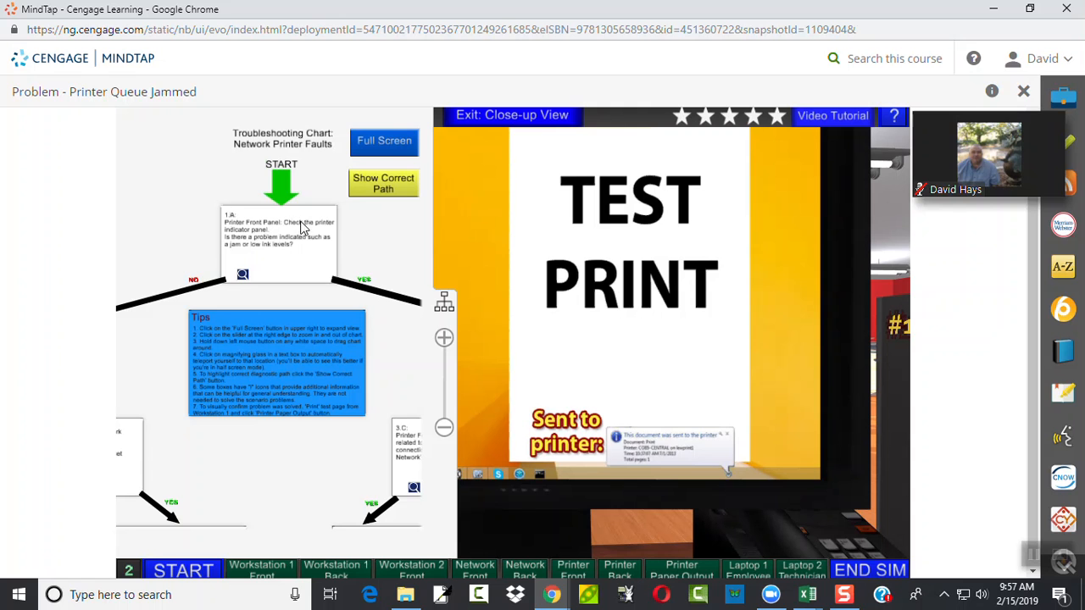
mouse_move(273, 244)
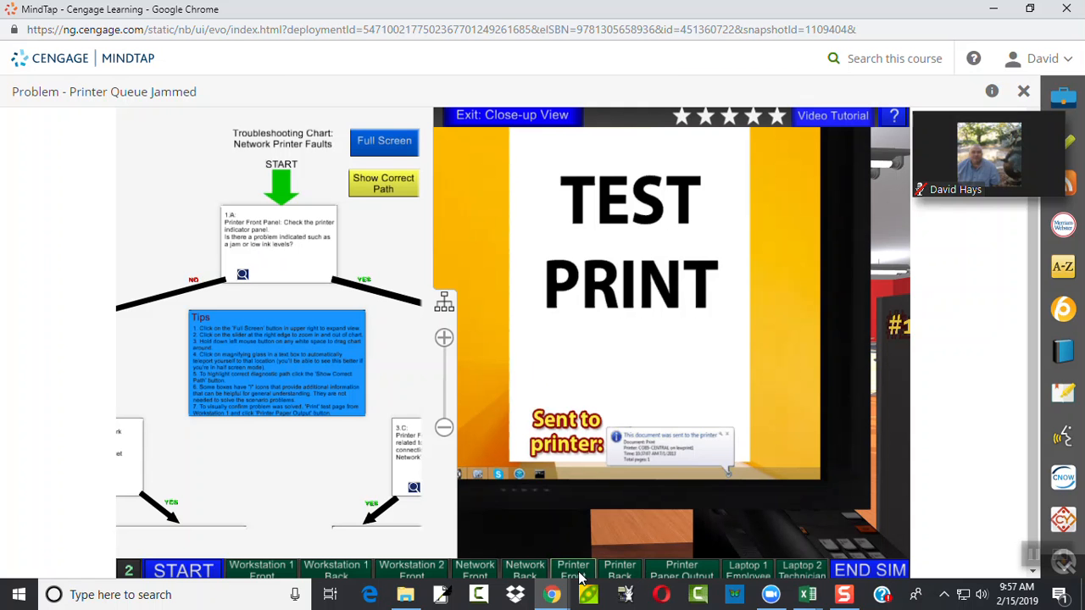
mouse_move(631, 580)
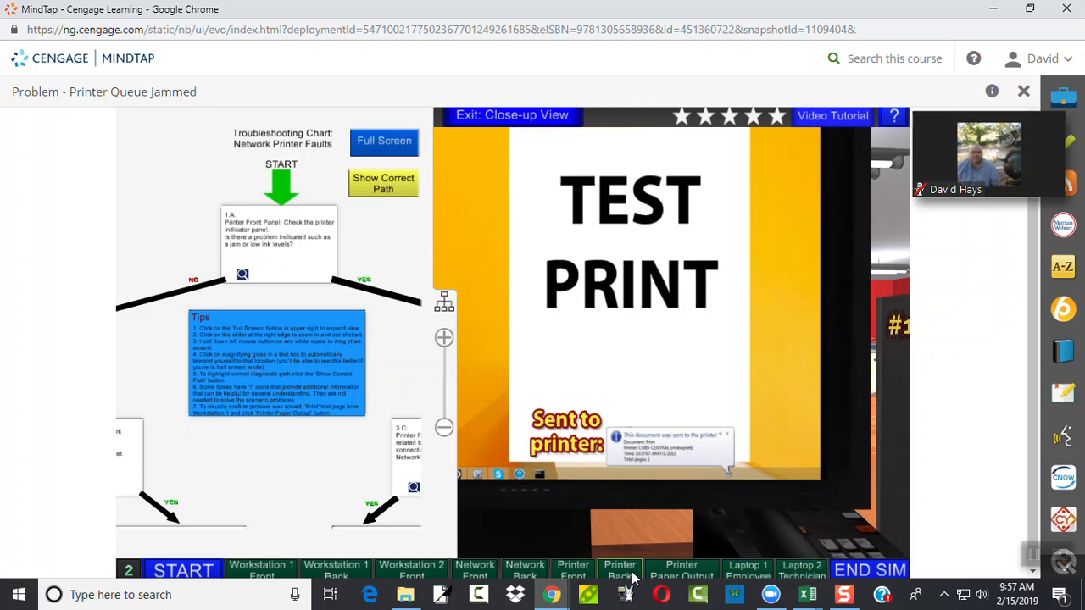
mouse_move(682, 570)
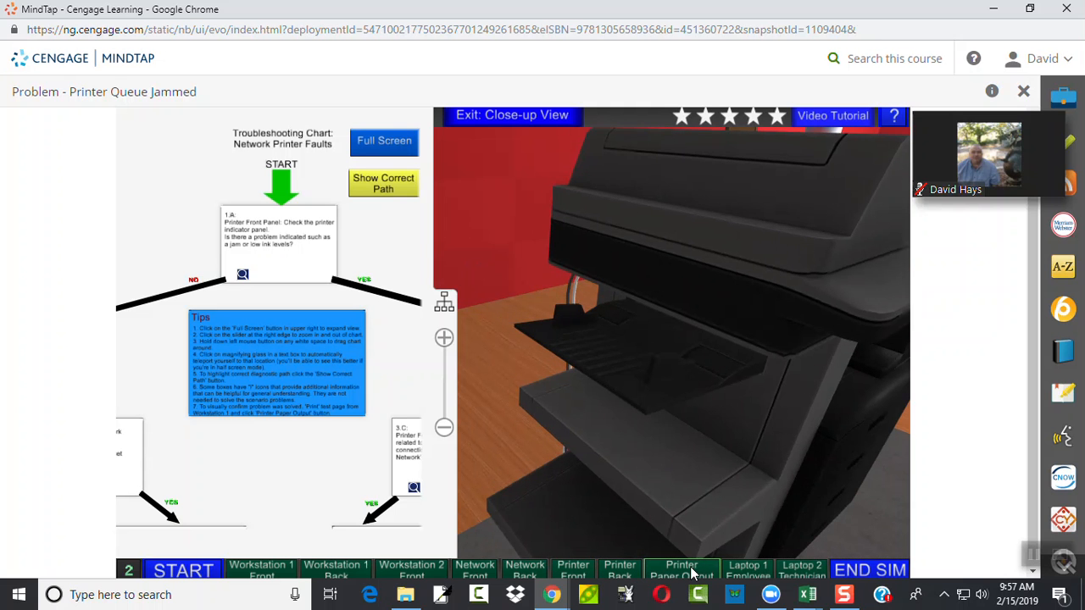
mouse_move(573, 570)
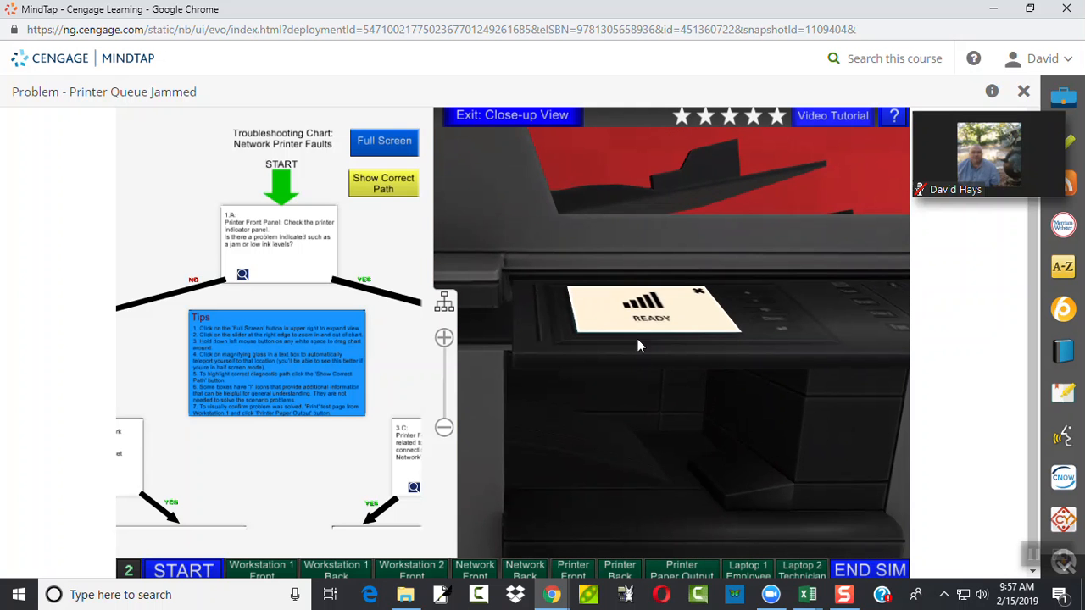
mouse_move(668, 329)
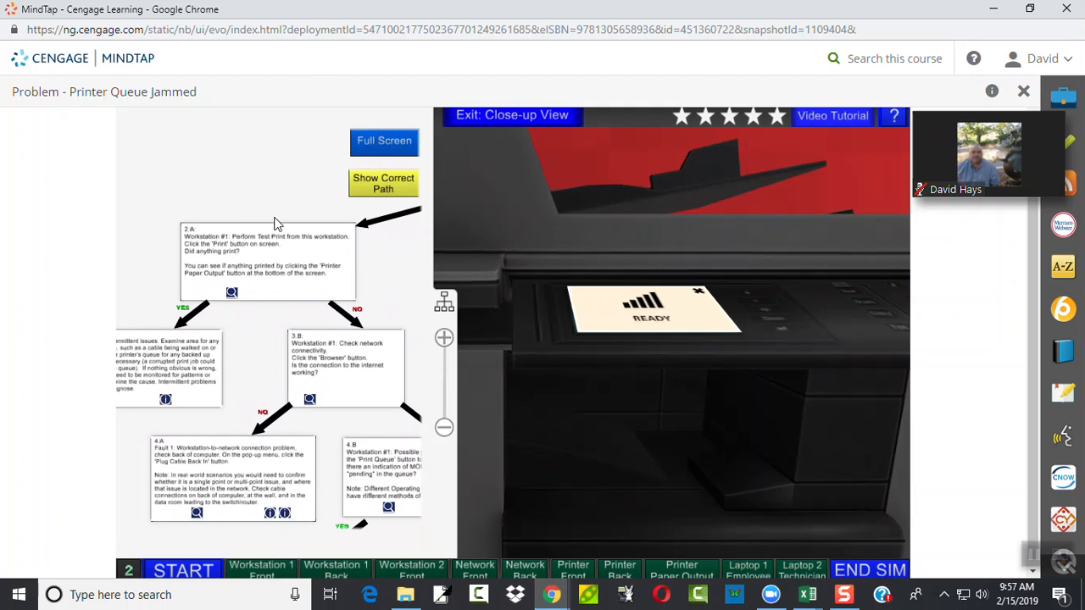
mouse_move(263, 261)
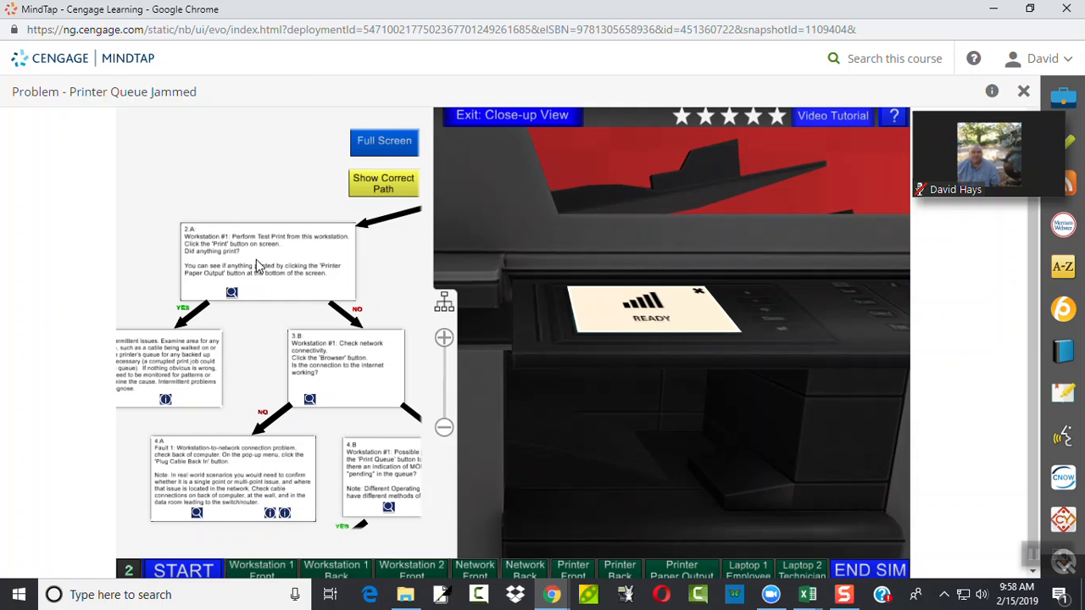
mouse_move(296, 337)
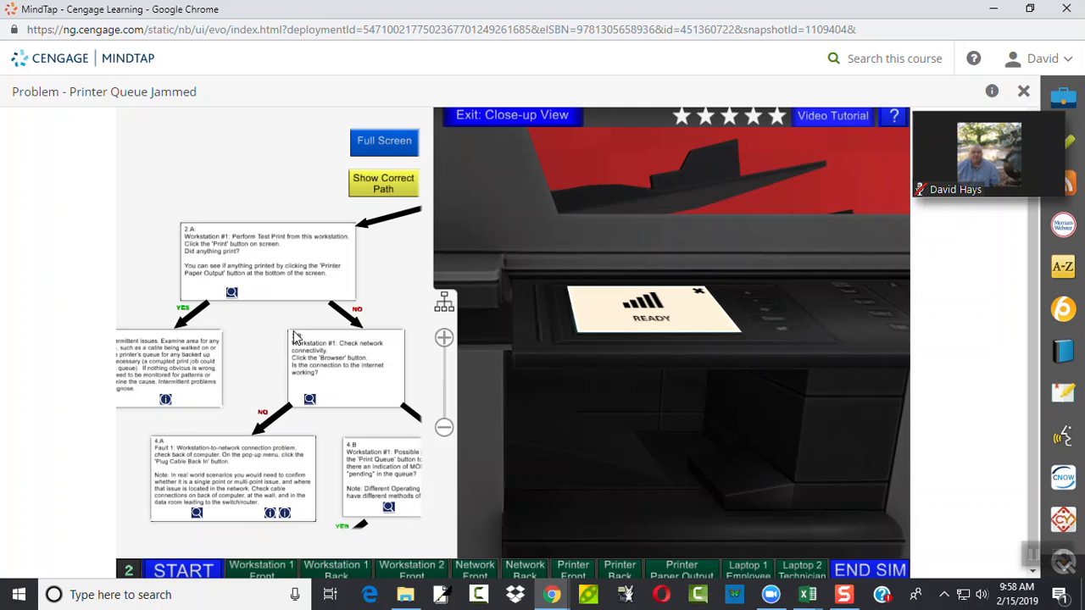
Leave the printer close-up, check the printer for Workstation 1's output, and return to its screen
click(262, 570)
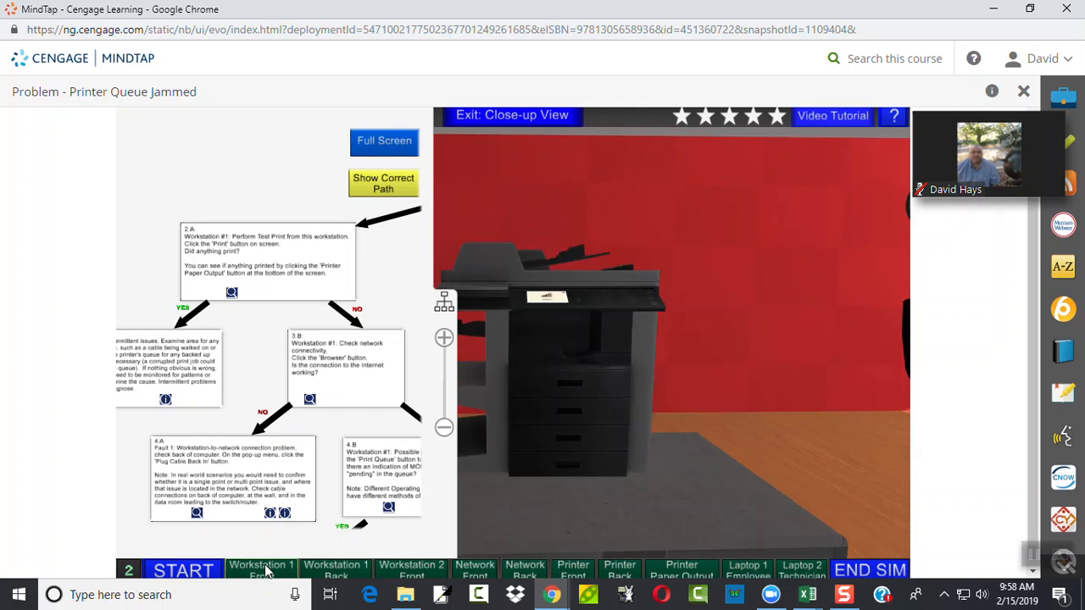
click(261, 567)
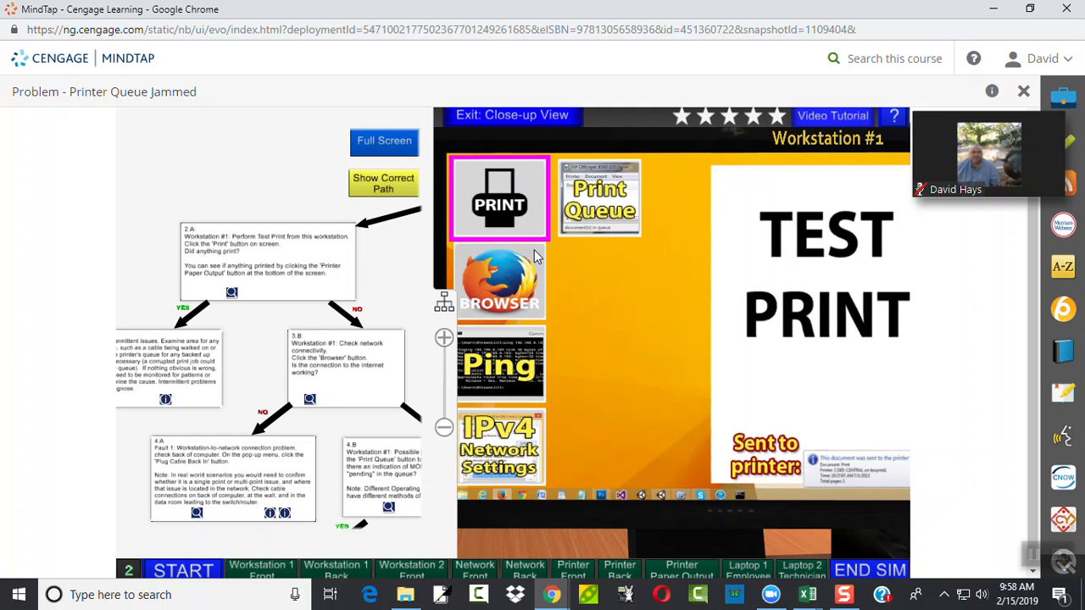
mouse_move(502, 203)
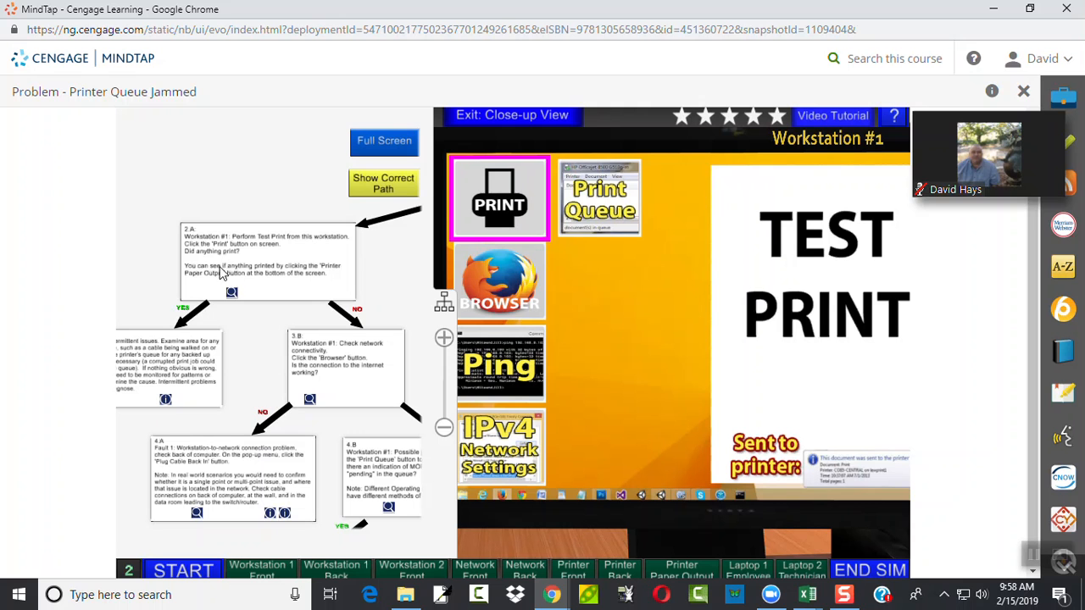
mouse_move(376, 407)
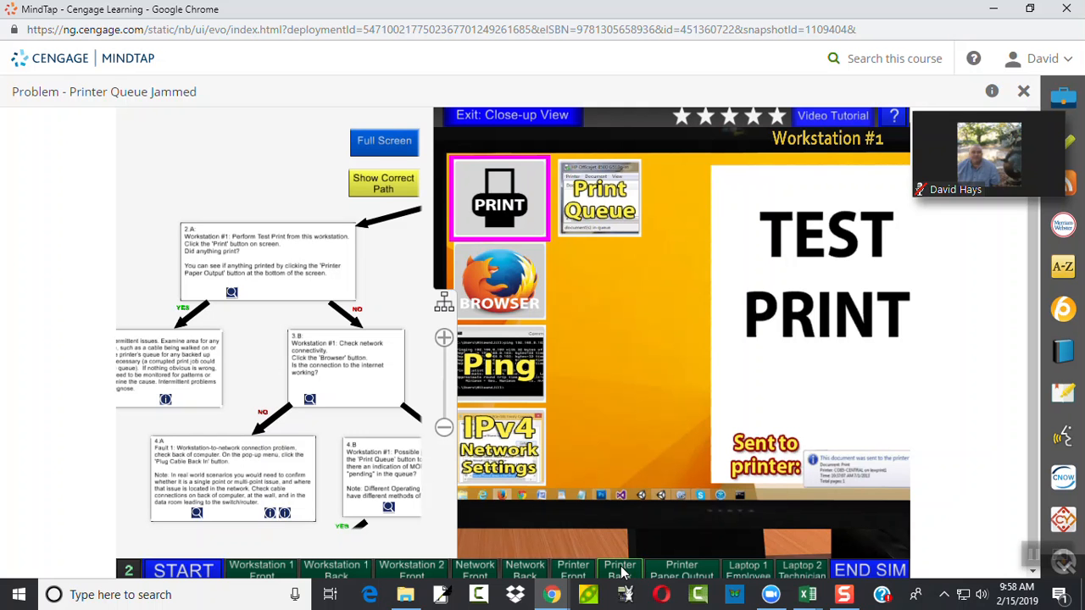
click(619, 570)
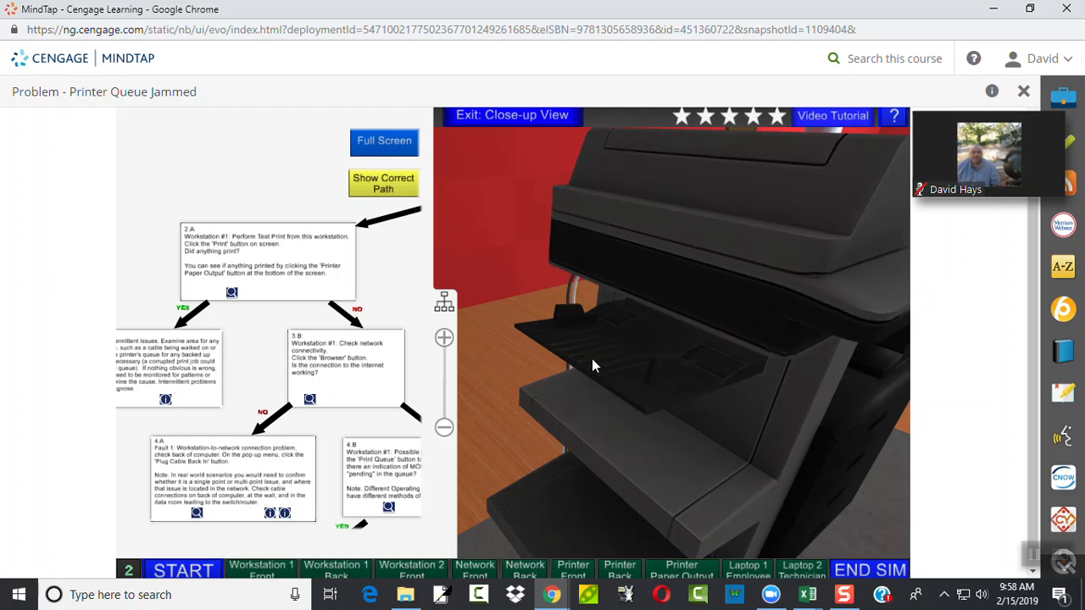
mouse_move(559, 510)
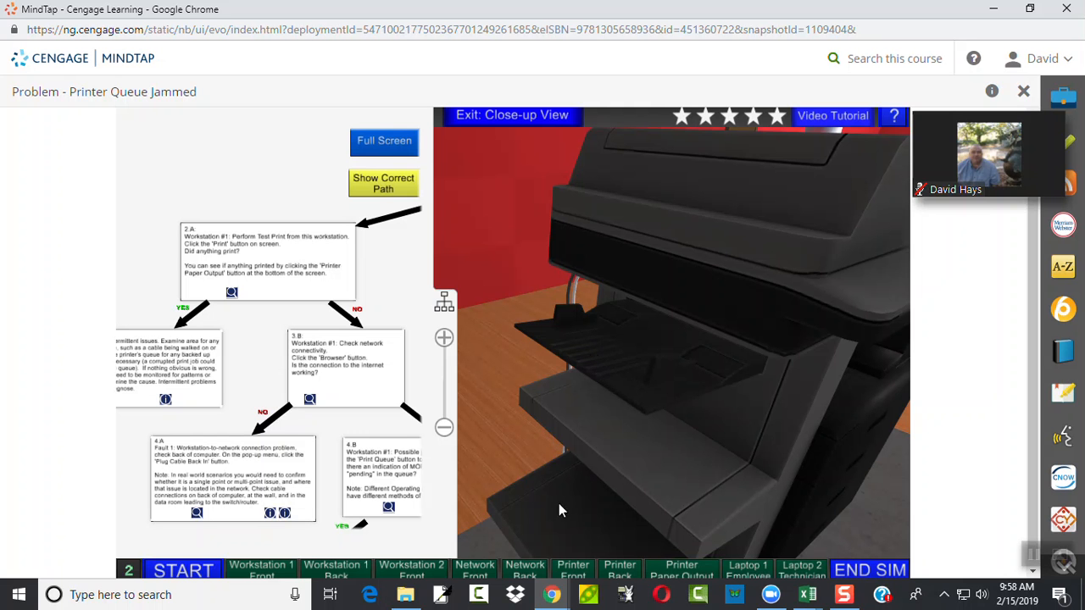
click(261, 570)
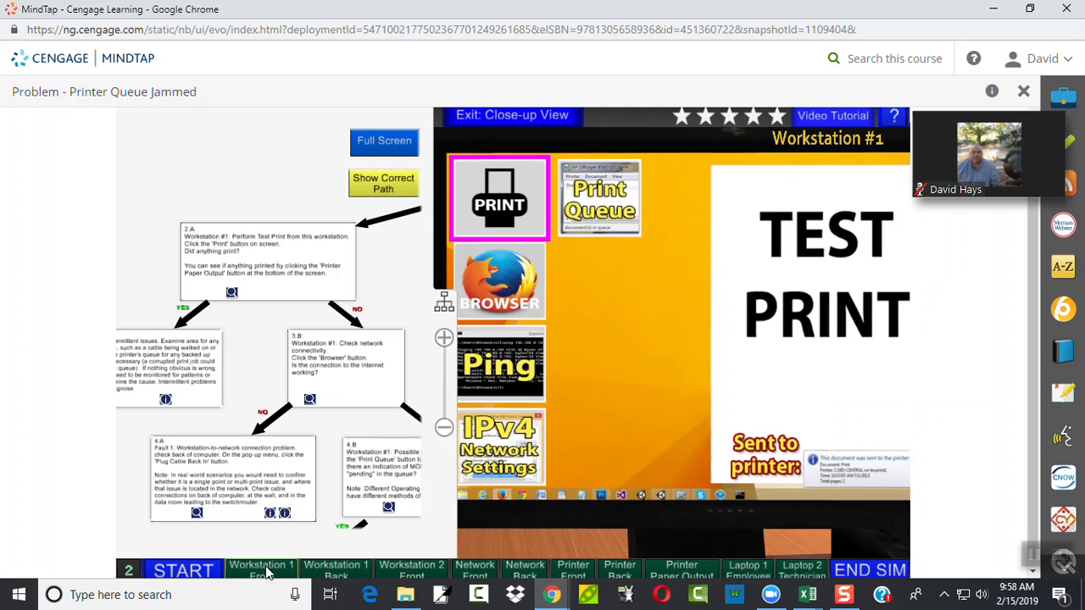
mouse_move(223, 282)
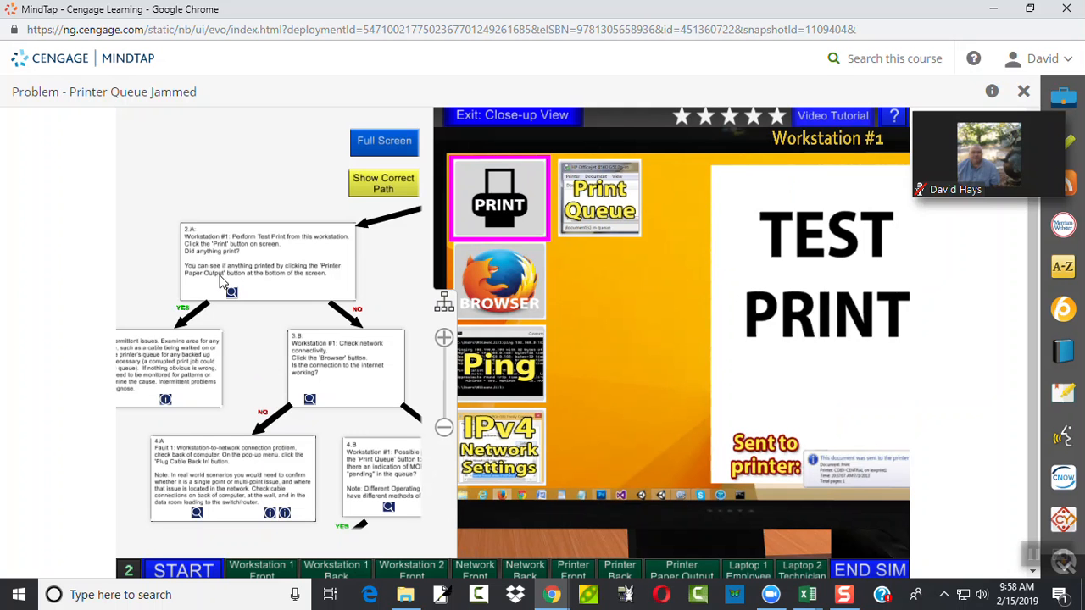
mouse_move(264, 285)
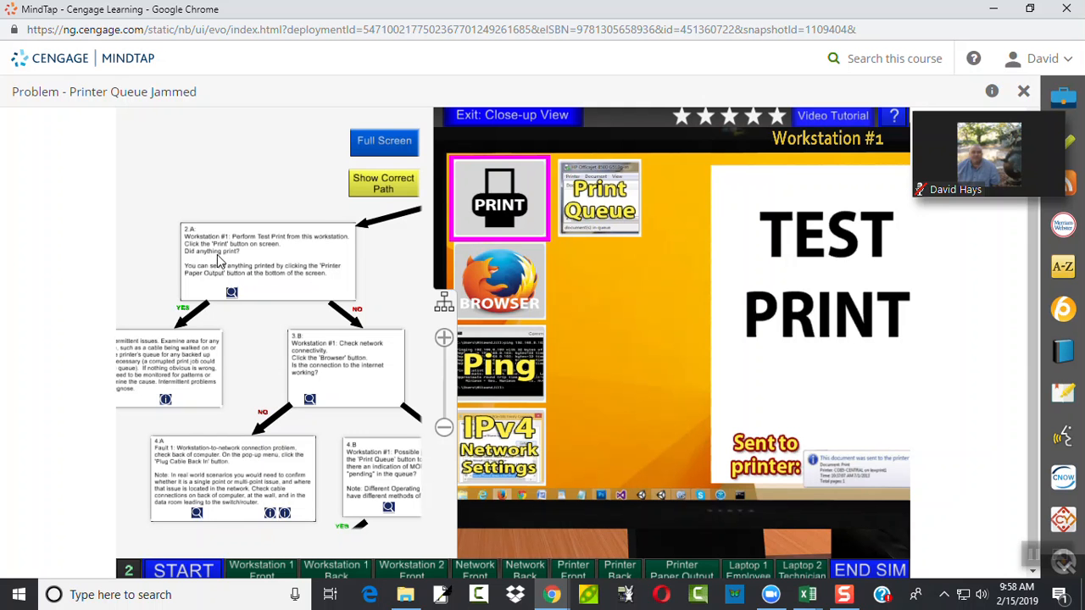
scroll(down, 3)
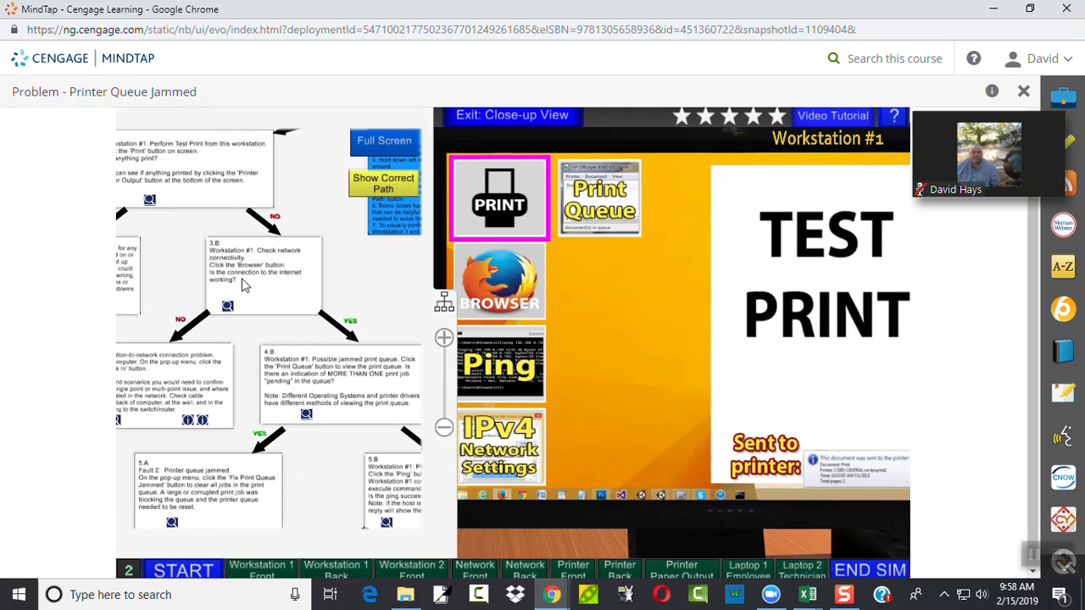
mouse_move(502, 285)
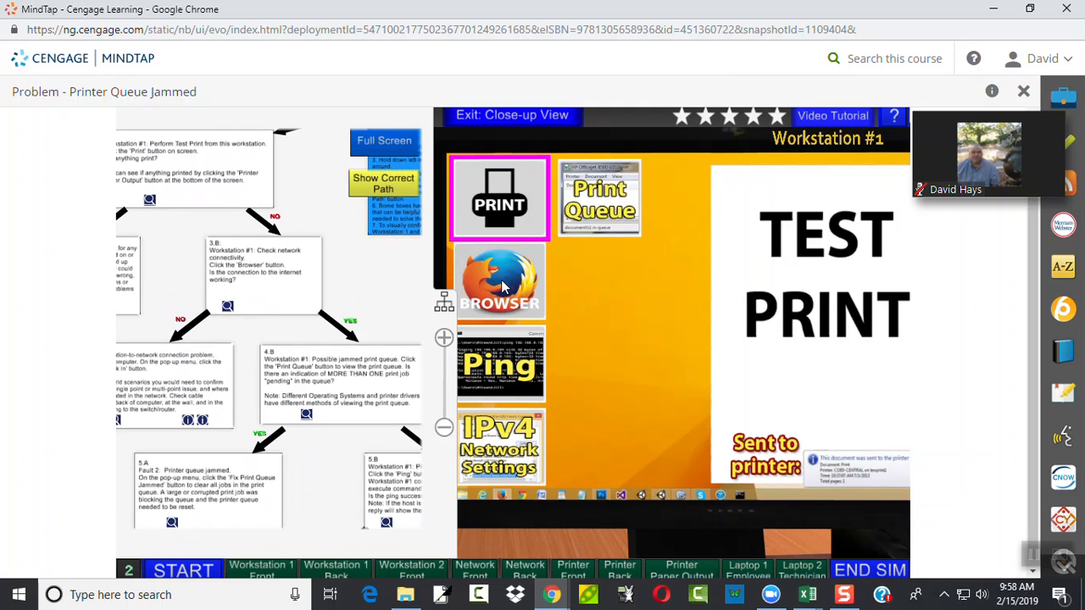
Launch Workstation 1's browser, showing the Google homepage to confirm connectivity
click(499, 280)
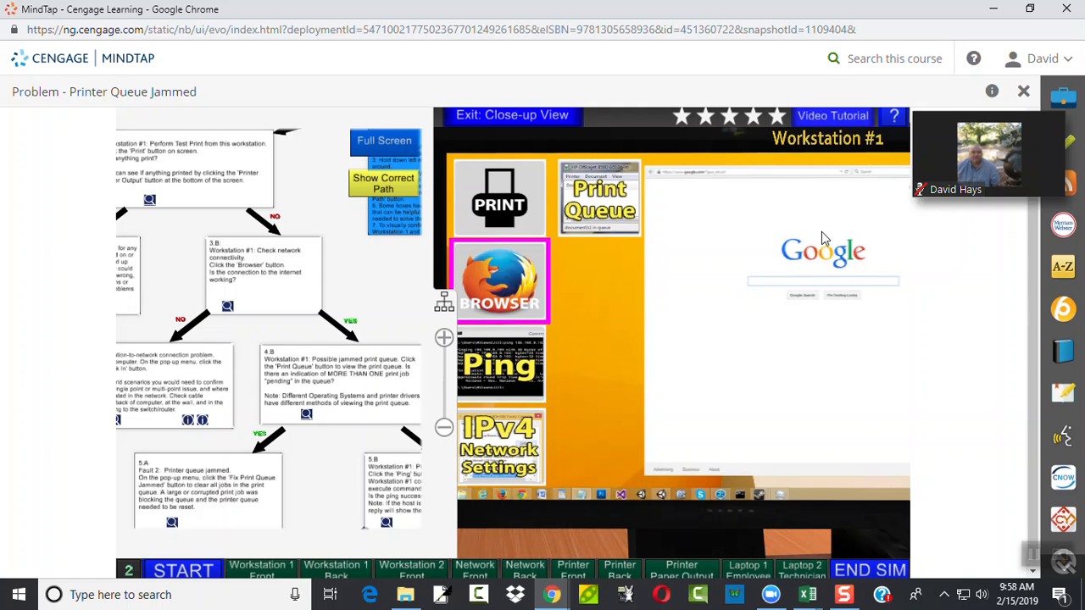
mouse_move(222, 304)
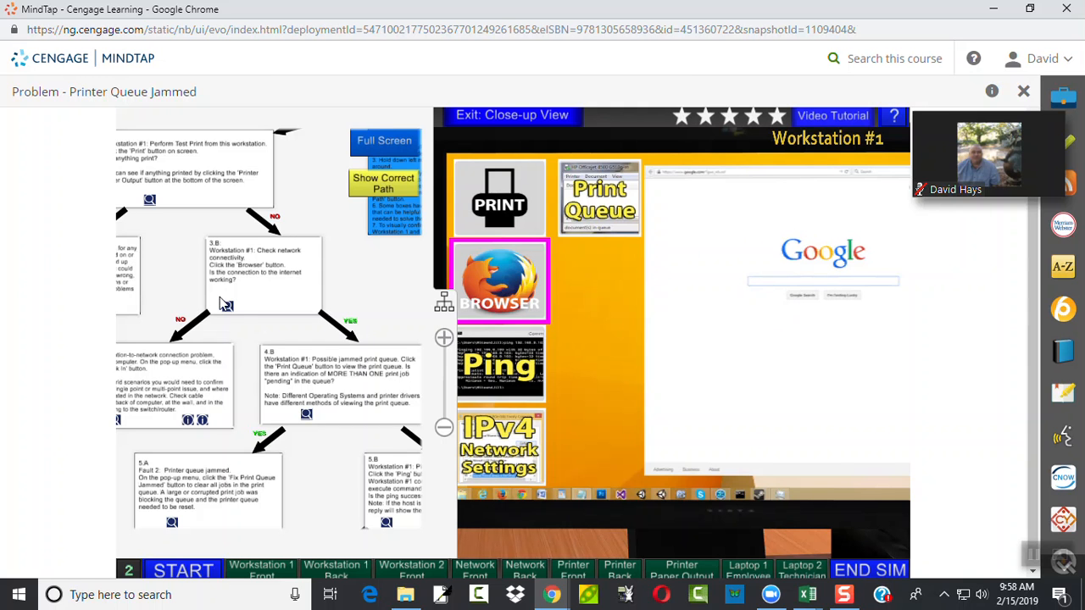
mouse_move(925, 370)
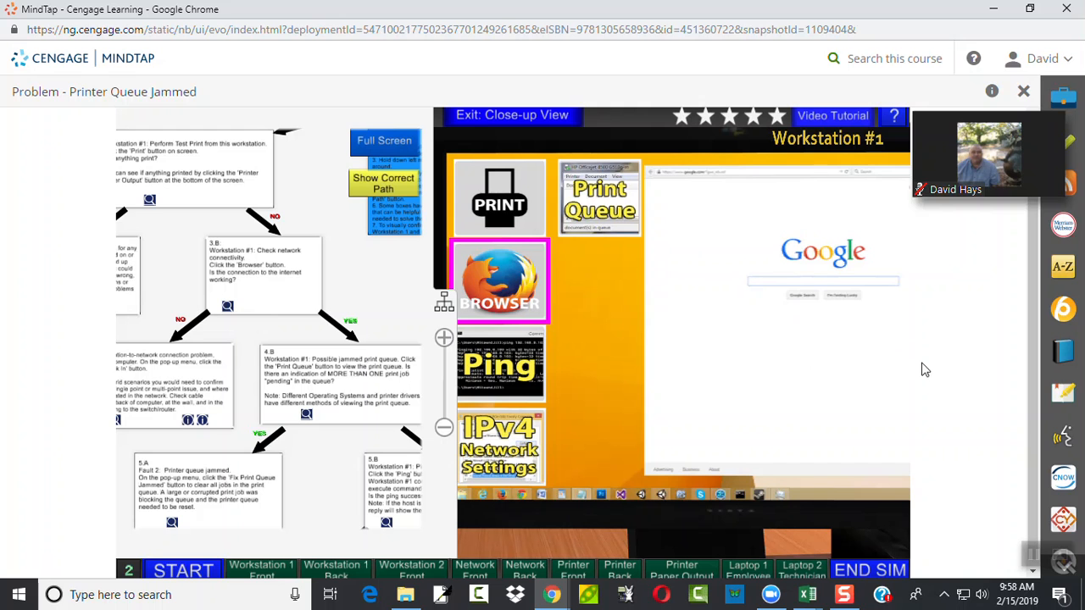
mouse_move(337, 355)
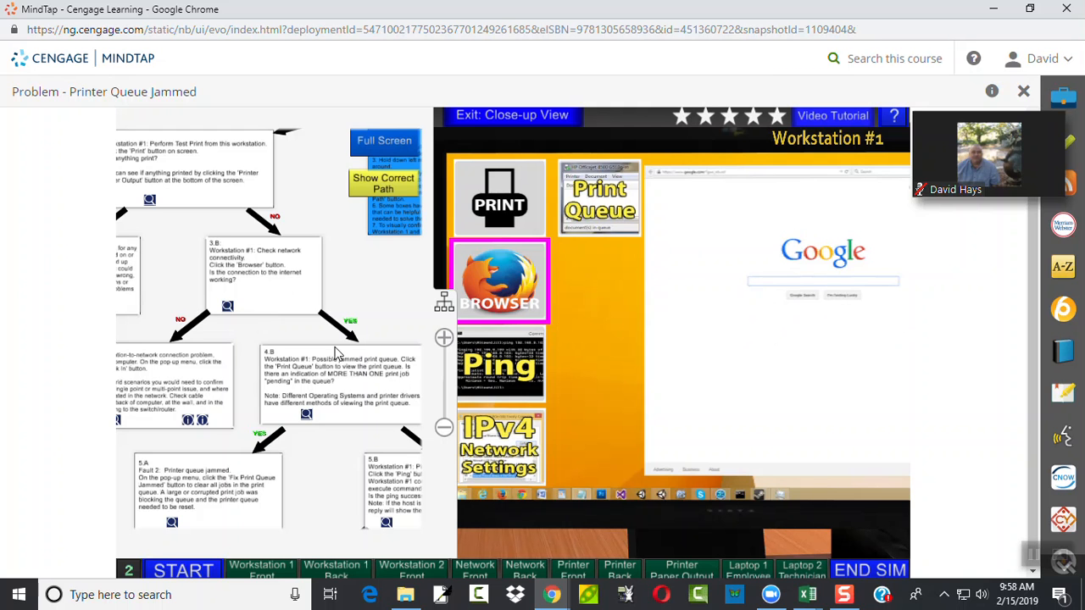
mouse_move(262, 291)
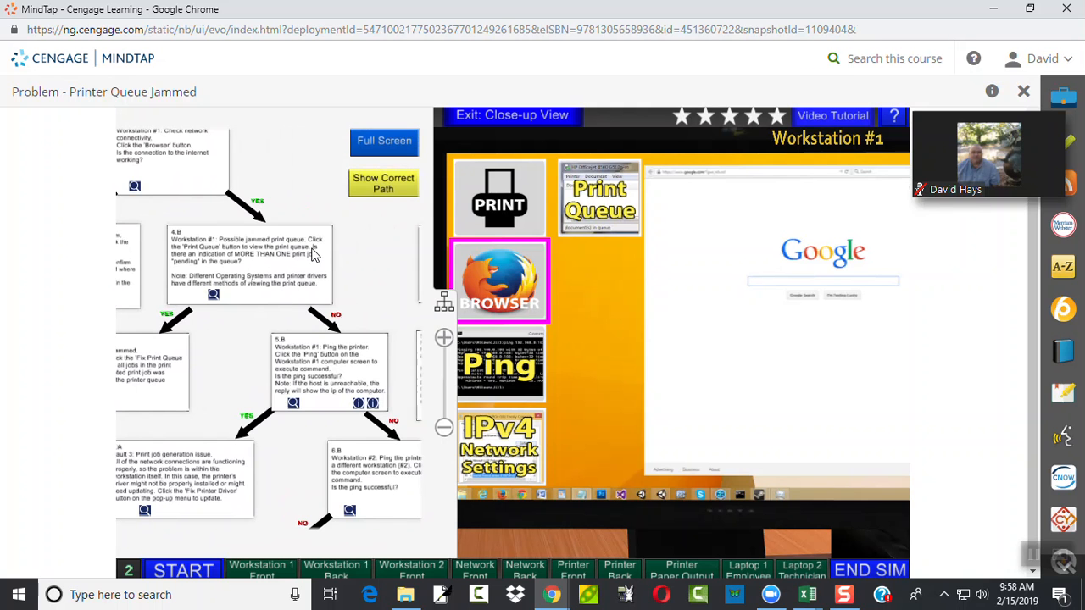
mouse_move(285, 261)
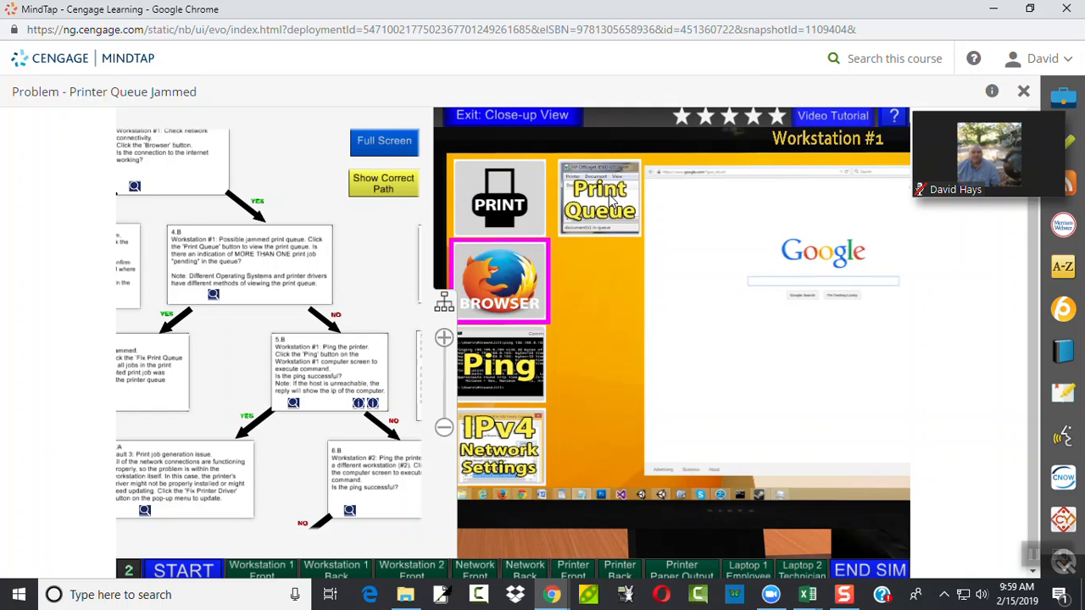
Bring up Workstation 1's print queue listing the pending jobs
click(600, 200)
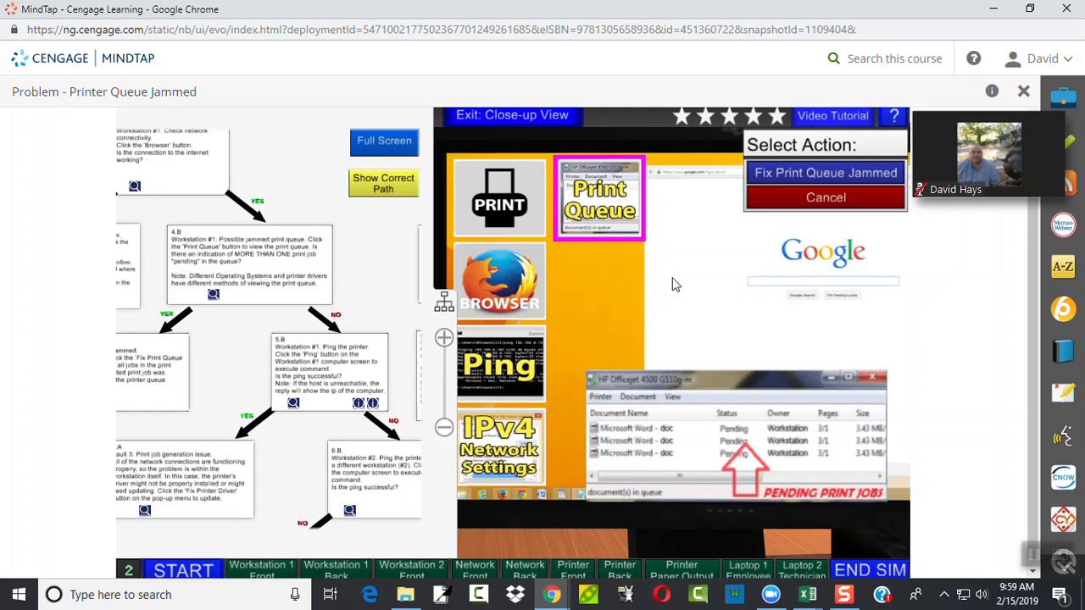
mouse_move(628, 439)
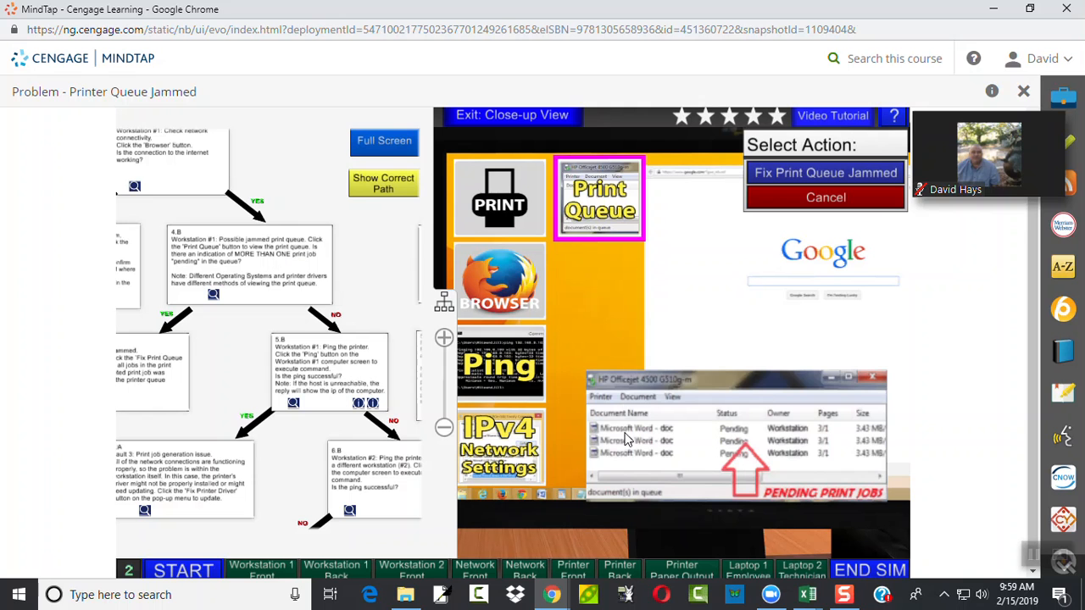
mouse_move(670, 473)
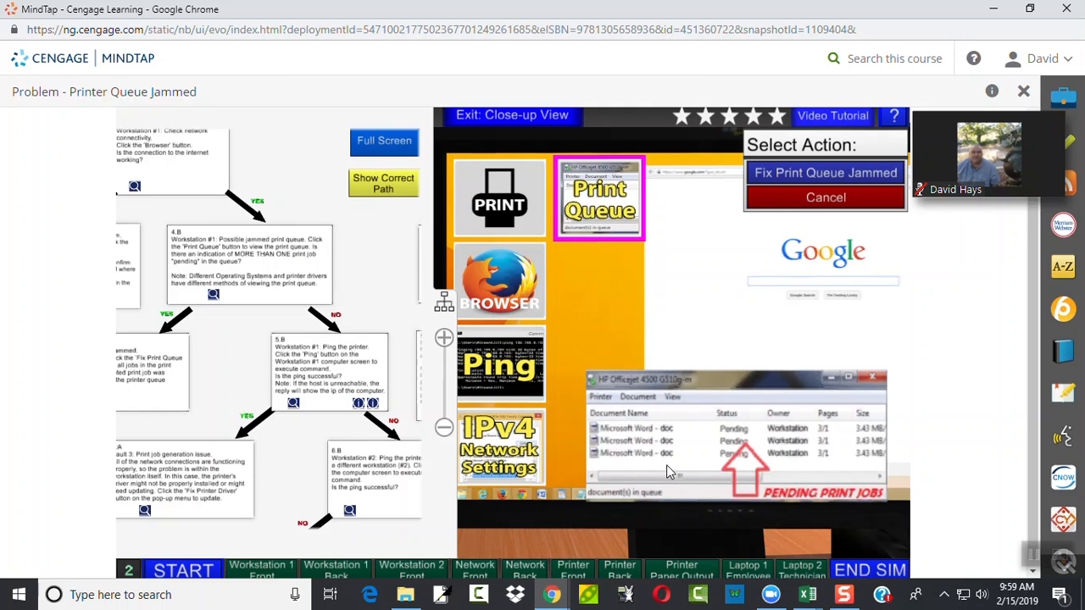
mouse_move(312, 365)
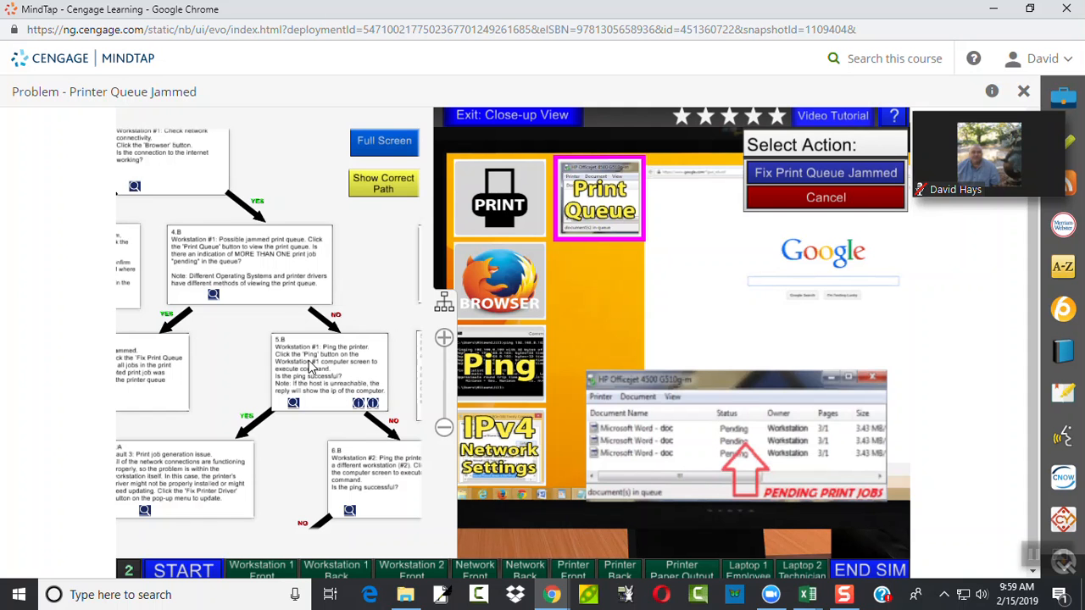
mouse_move(228, 263)
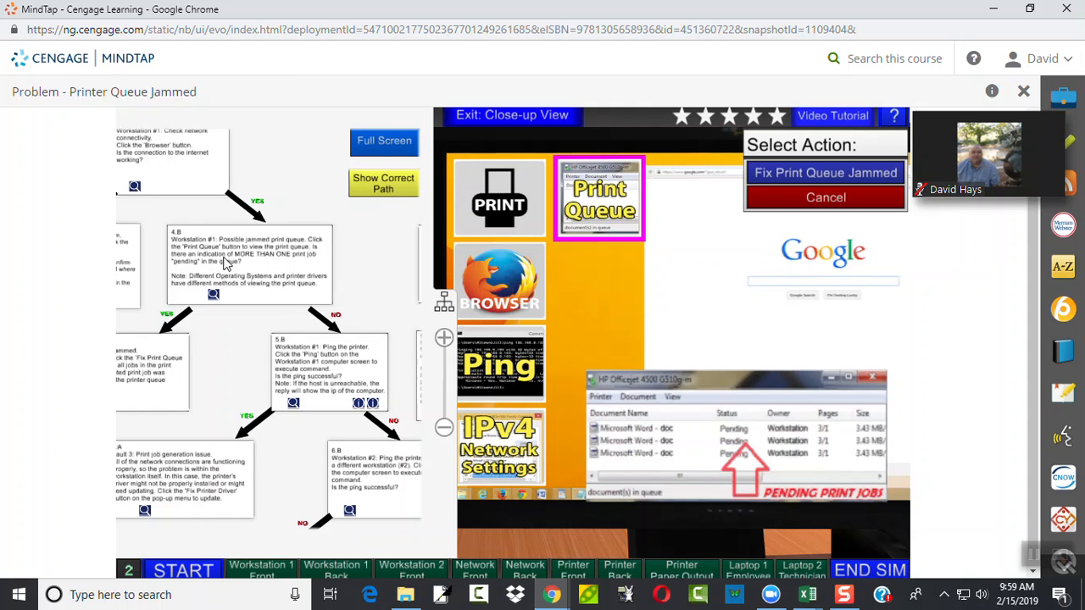
mouse_move(241, 314)
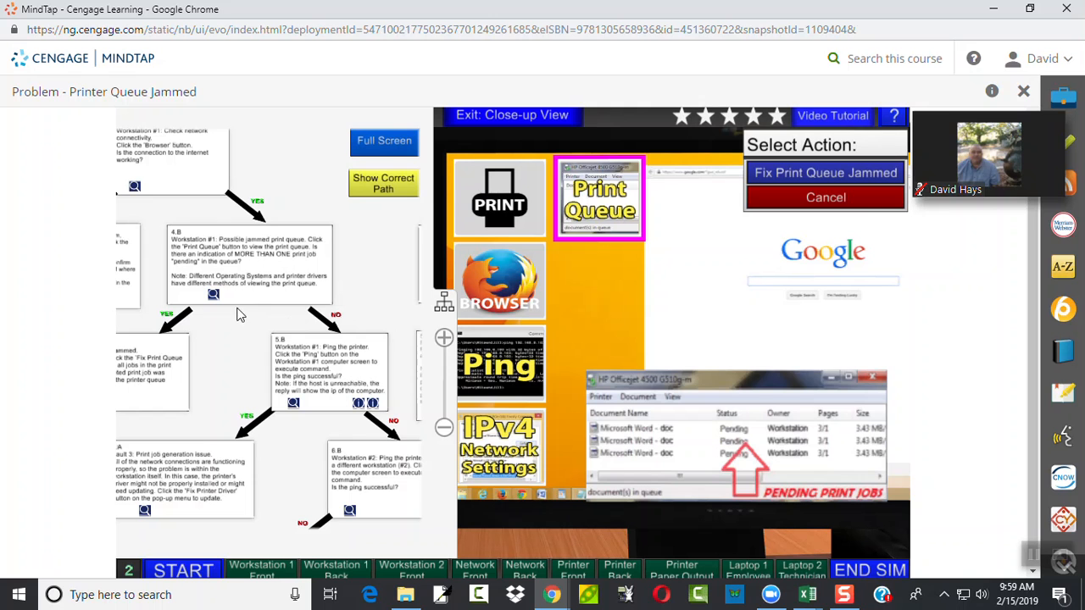
mouse_move(275, 298)
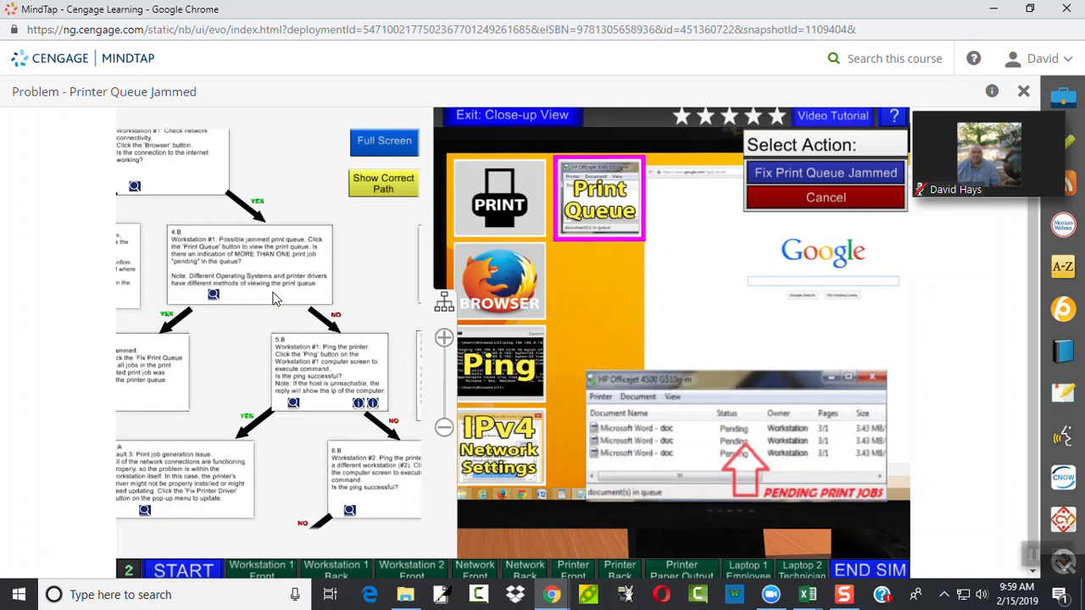
mouse_move(277, 312)
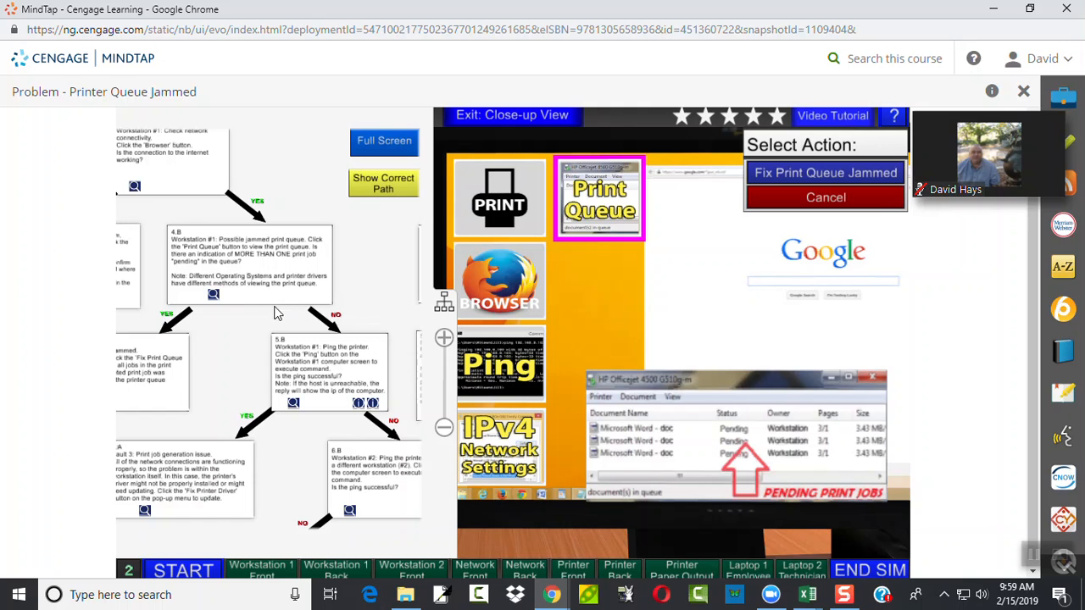
mouse_move(285, 264)
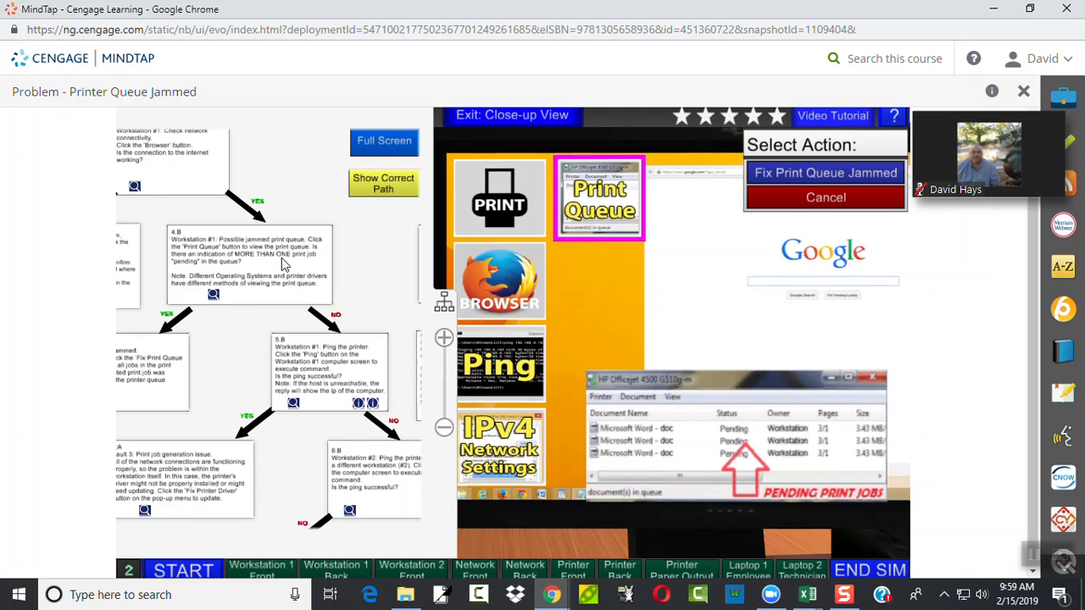
mouse_move(600, 417)
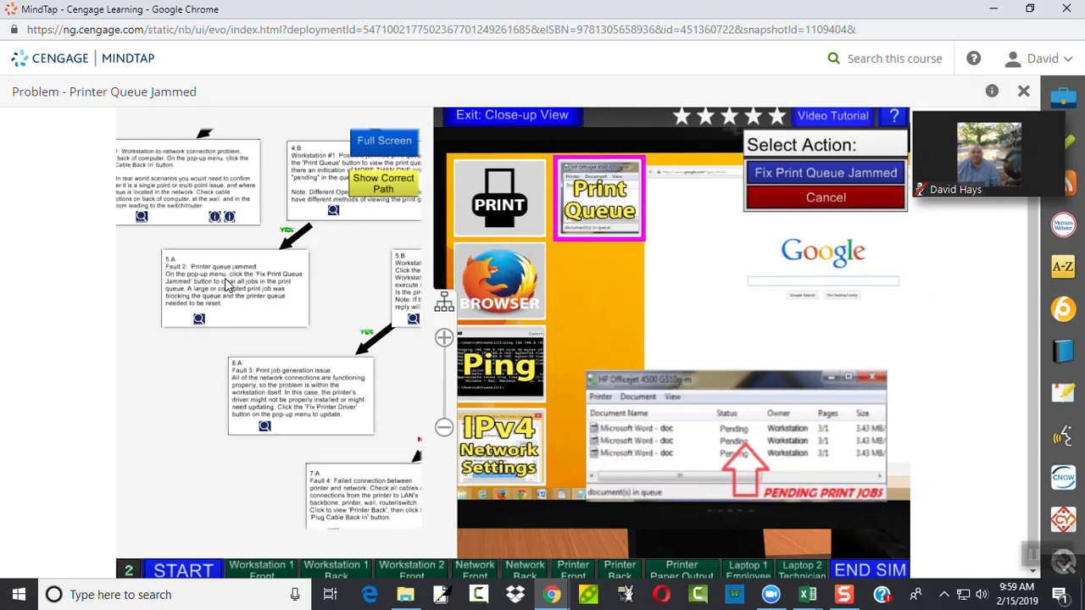
mouse_move(254, 297)
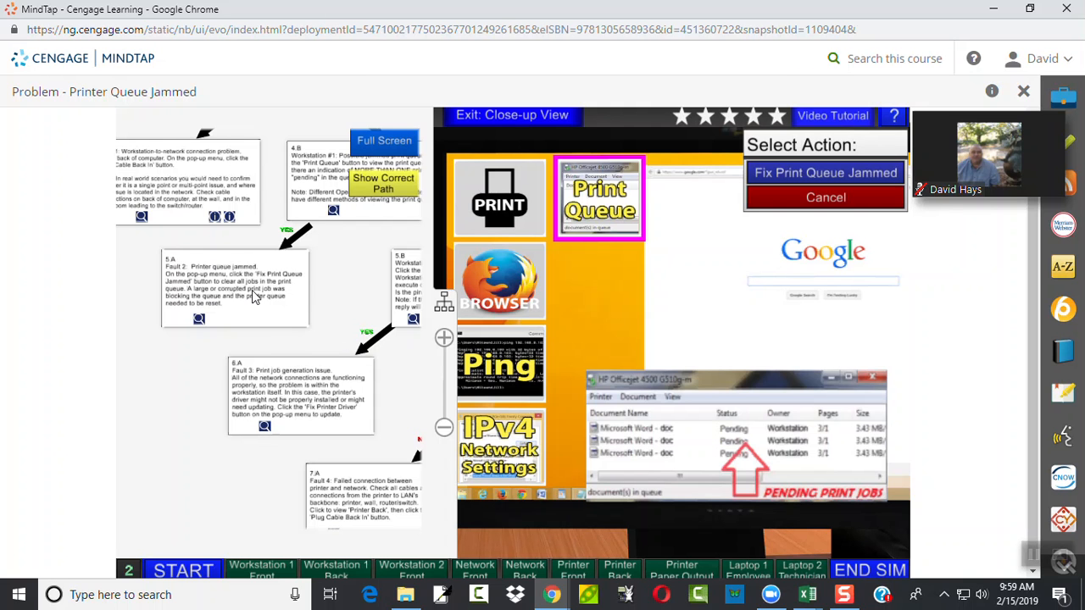
mouse_move(240, 302)
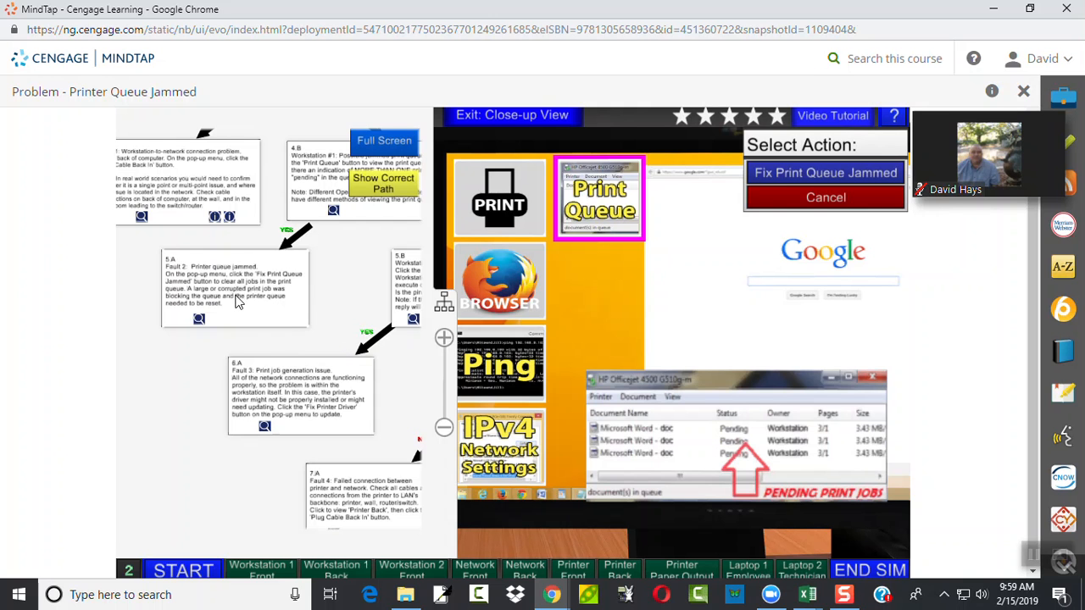
mouse_move(279, 304)
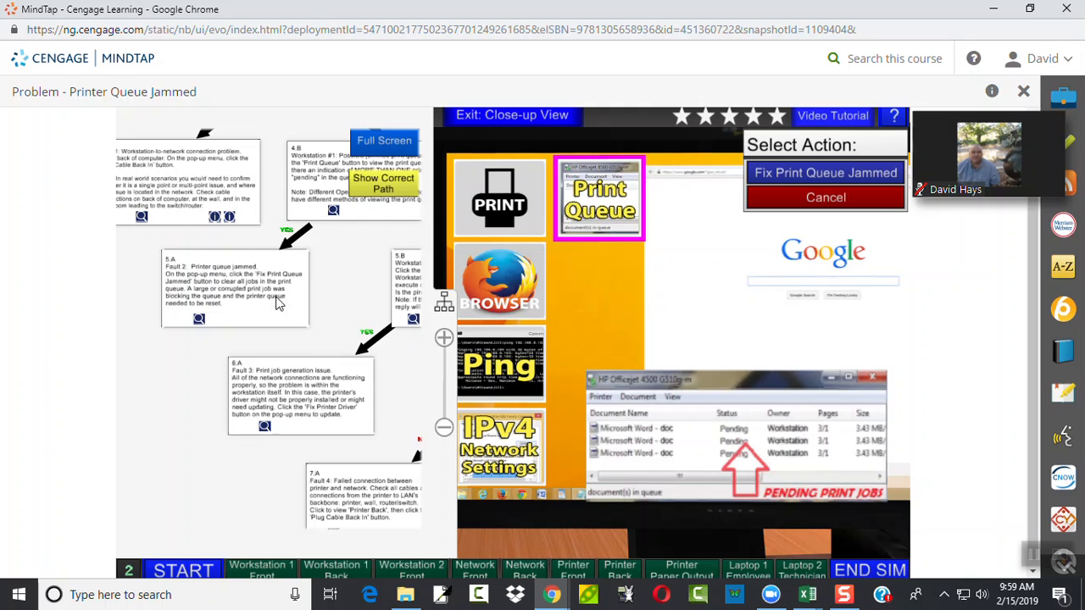
mouse_move(227, 465)
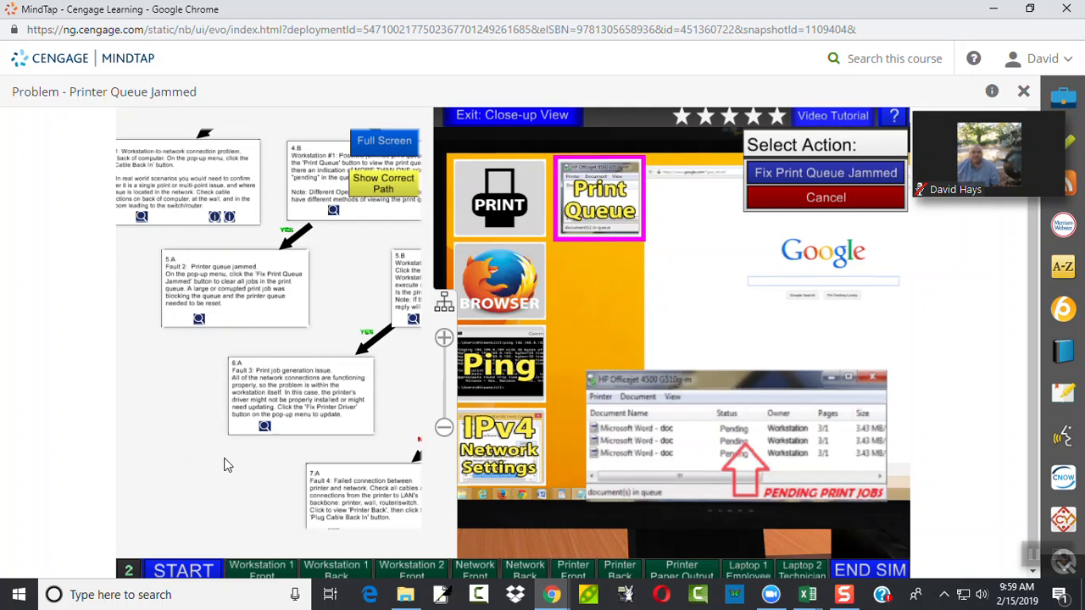
mouse_move(327, 406)
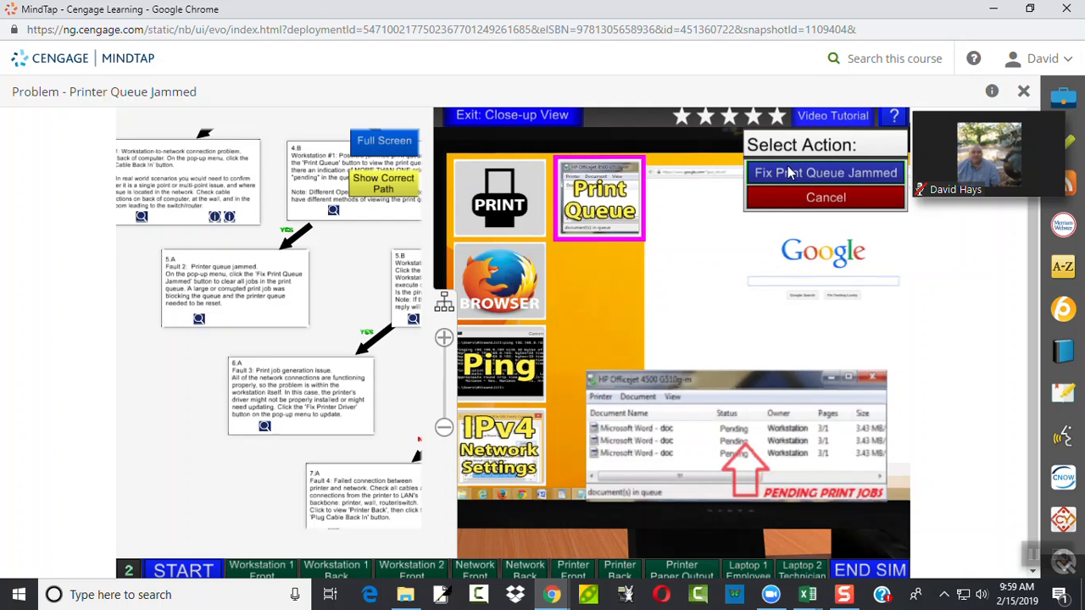
mouse_move(643, 448)
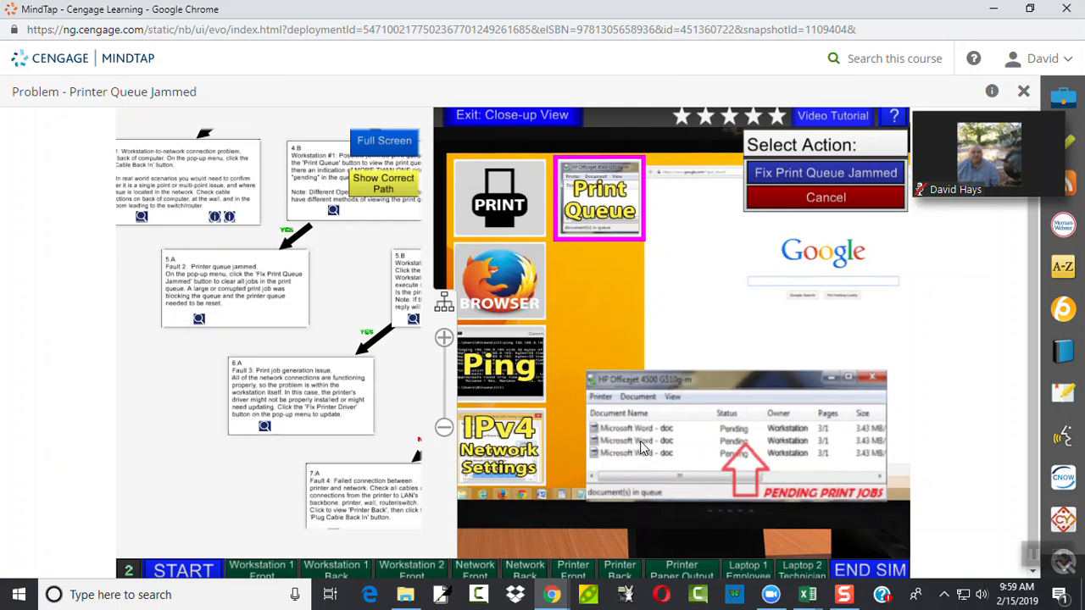
mouse_move(688, 434)
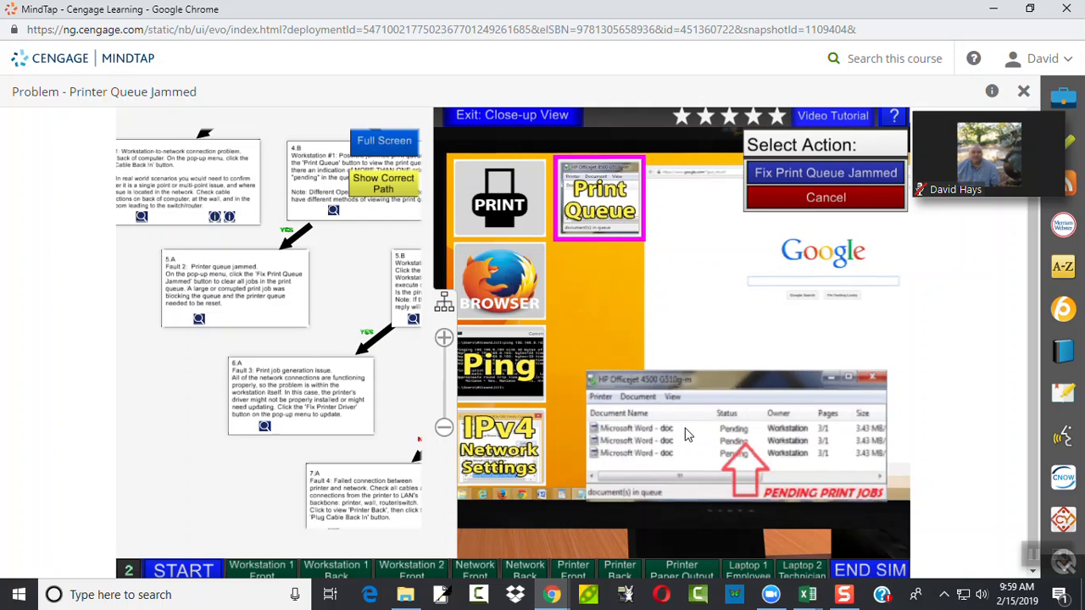
mouse_move(685, 432)
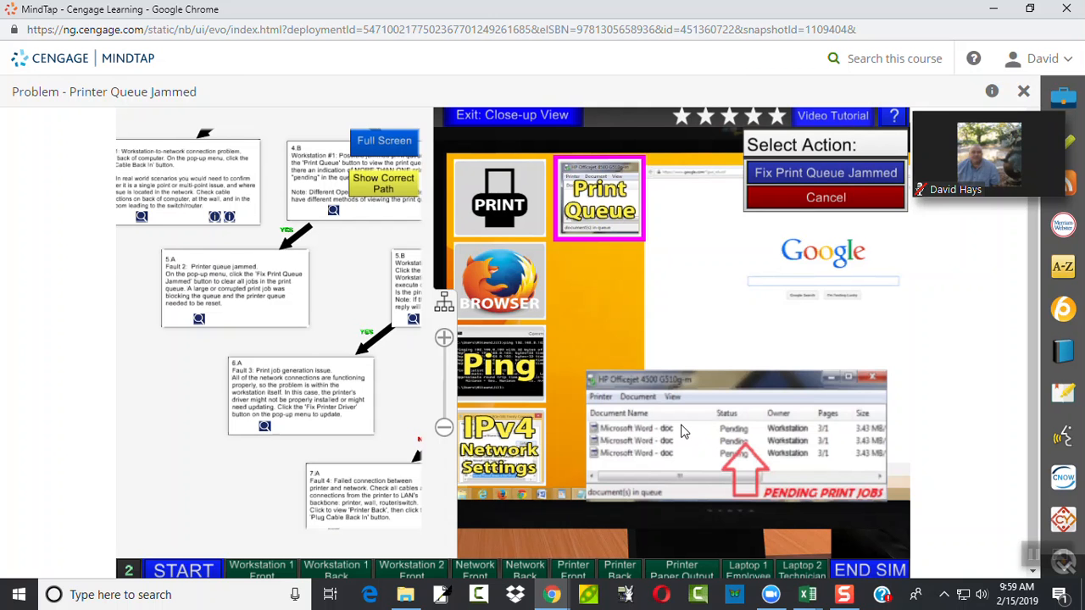
mouse_move(693, 421)
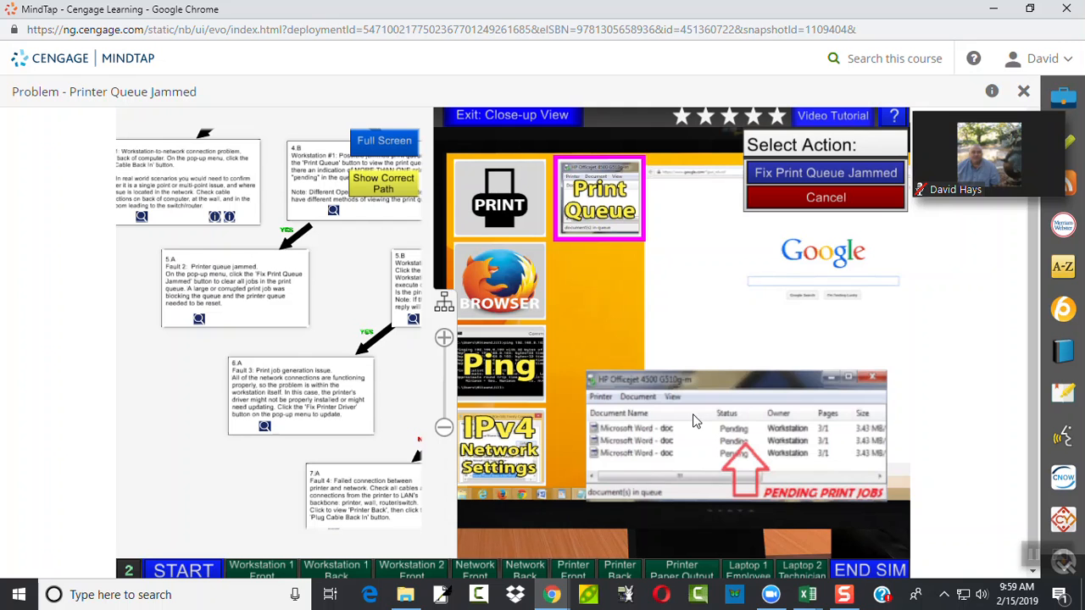
mouse_move(663, 434)
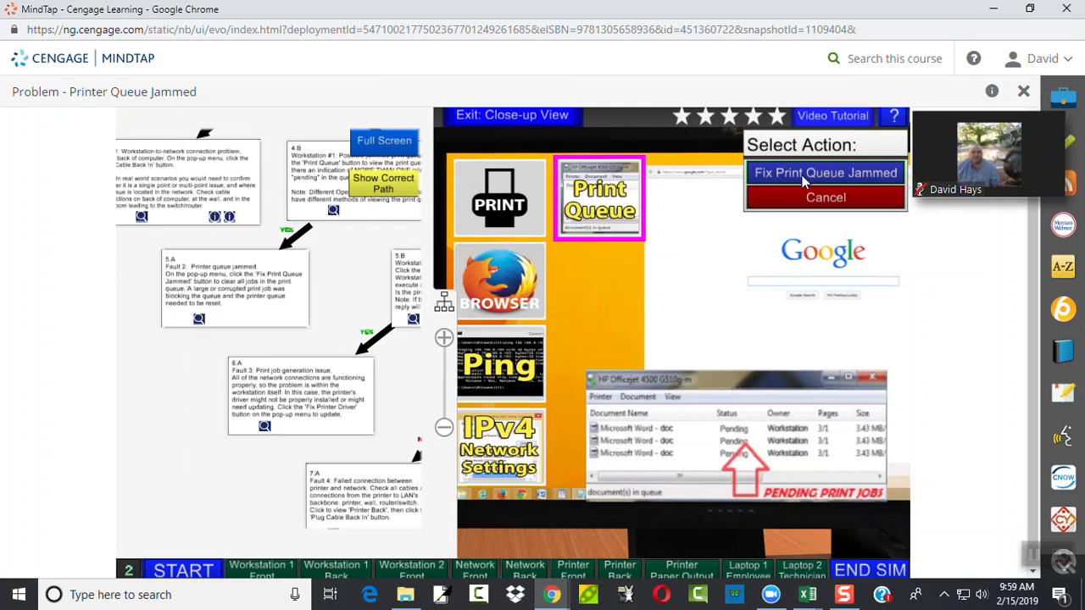
mouse_move(784, 172)
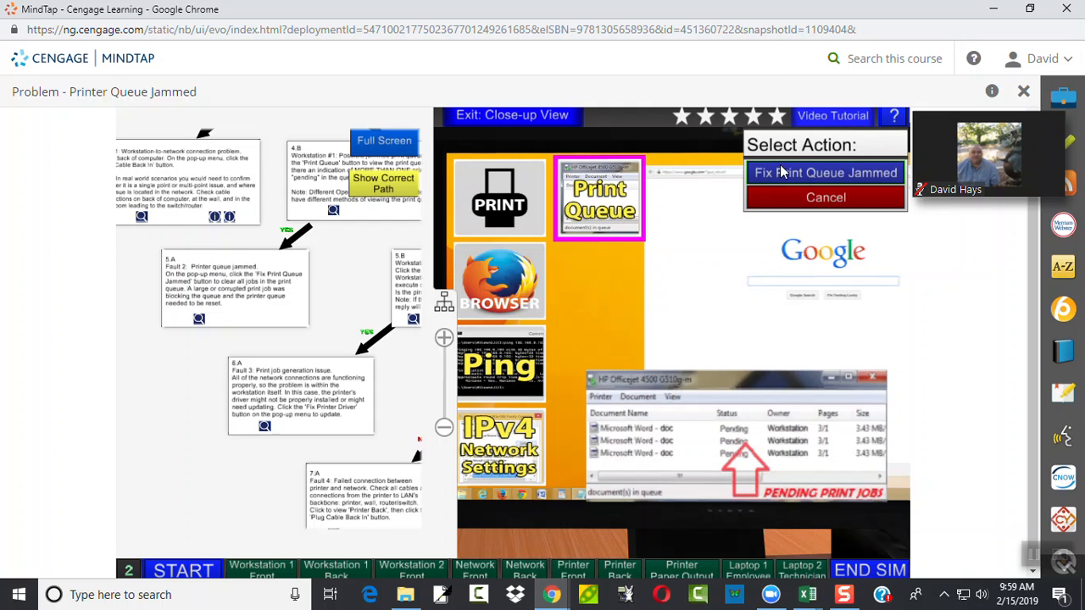
click(824, 173)
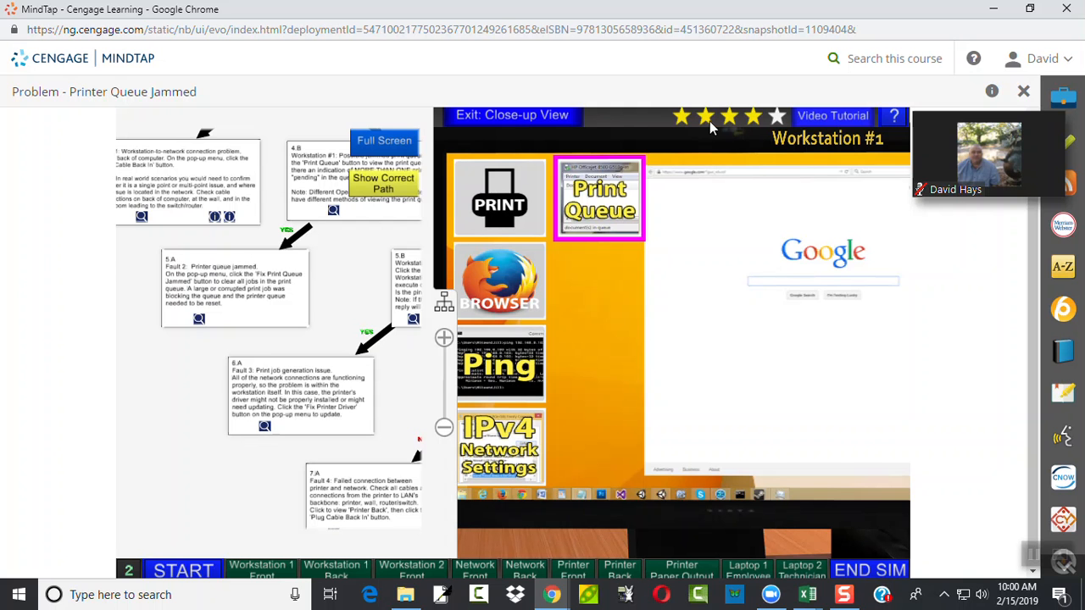
mouse_move(536, 367)
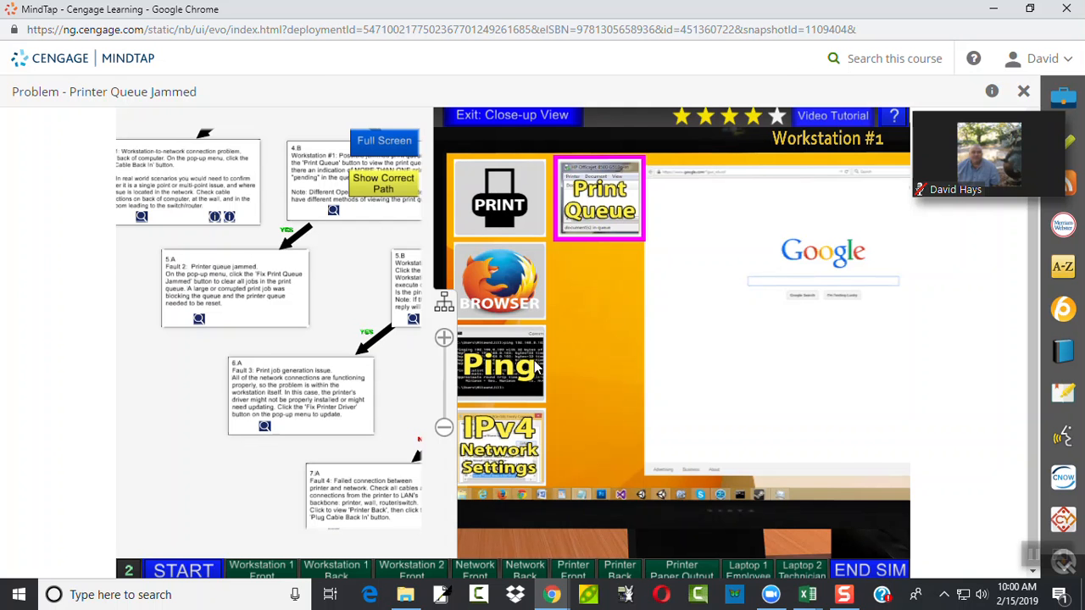
Send a fresh test print to the printer and end the simulation, confirming End Sim
click(499, 197)
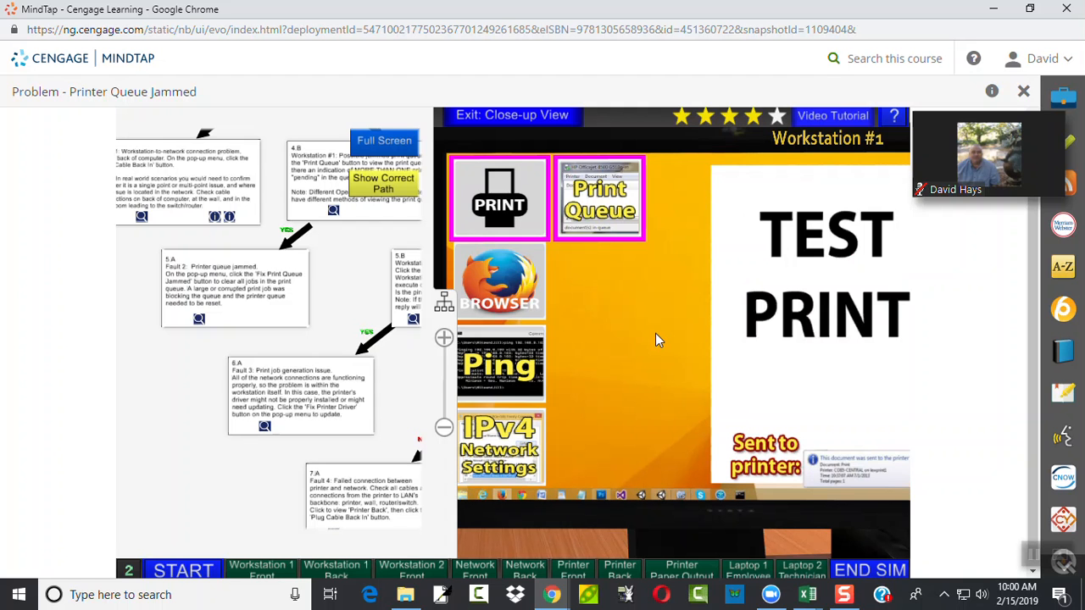
mouse_move(576, 585)
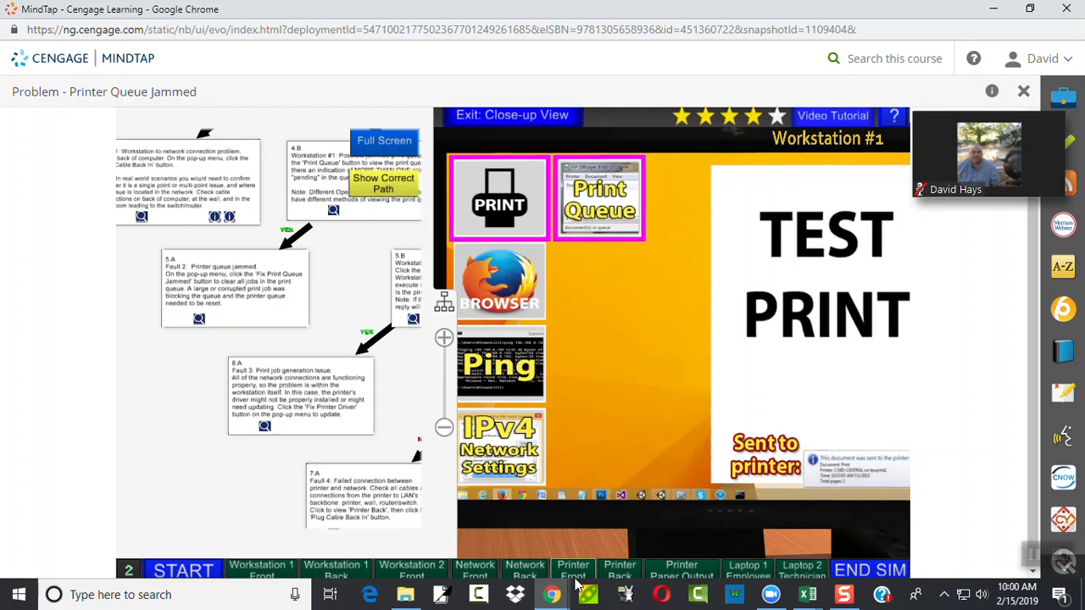
mouse_move(682, 569)
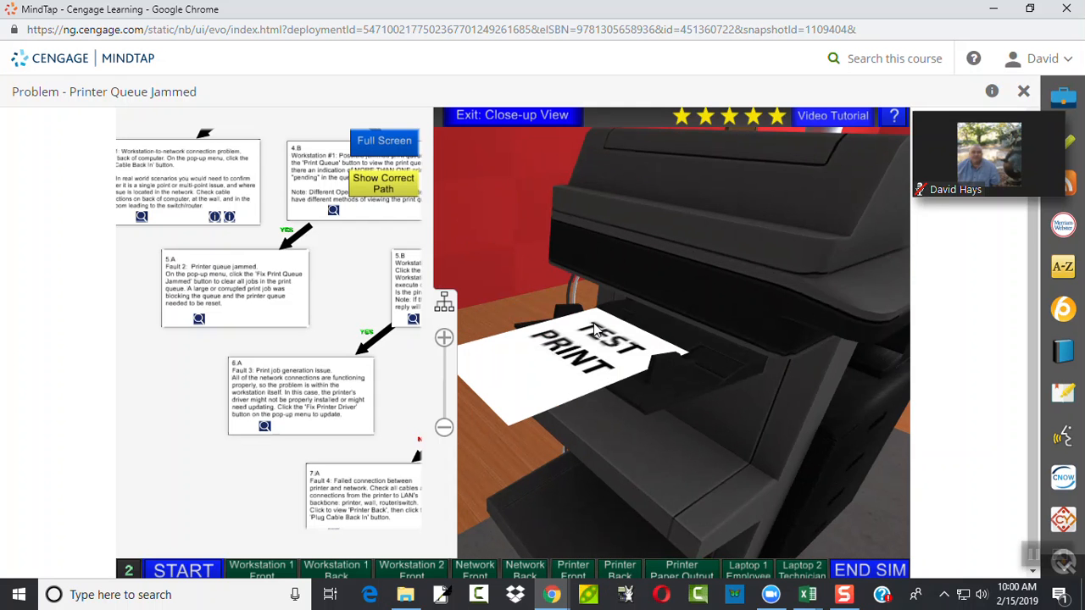
mouse_move(777, 122)
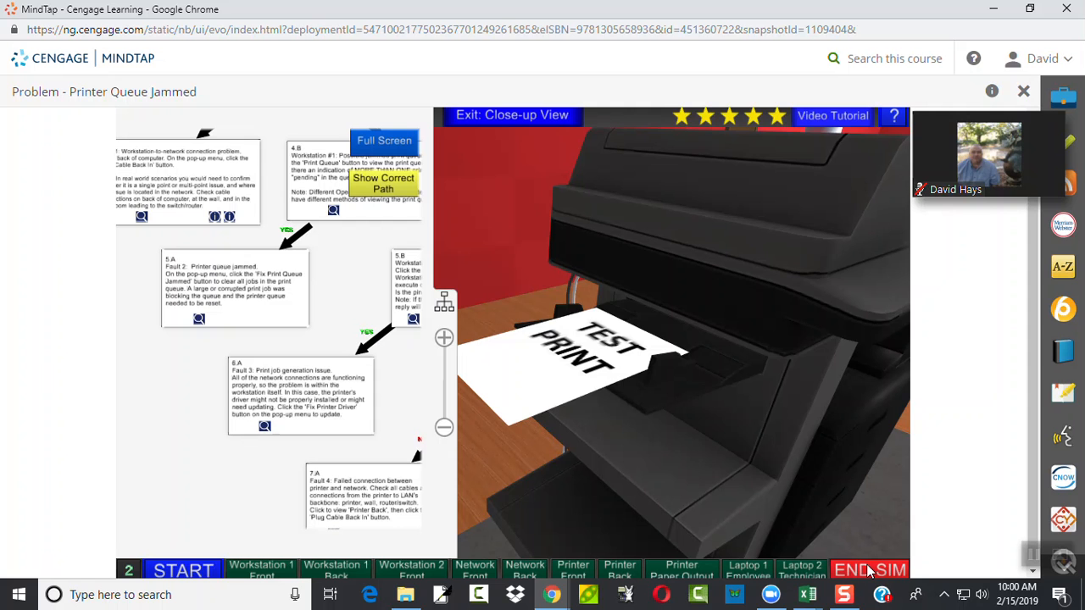
click(870, 570)
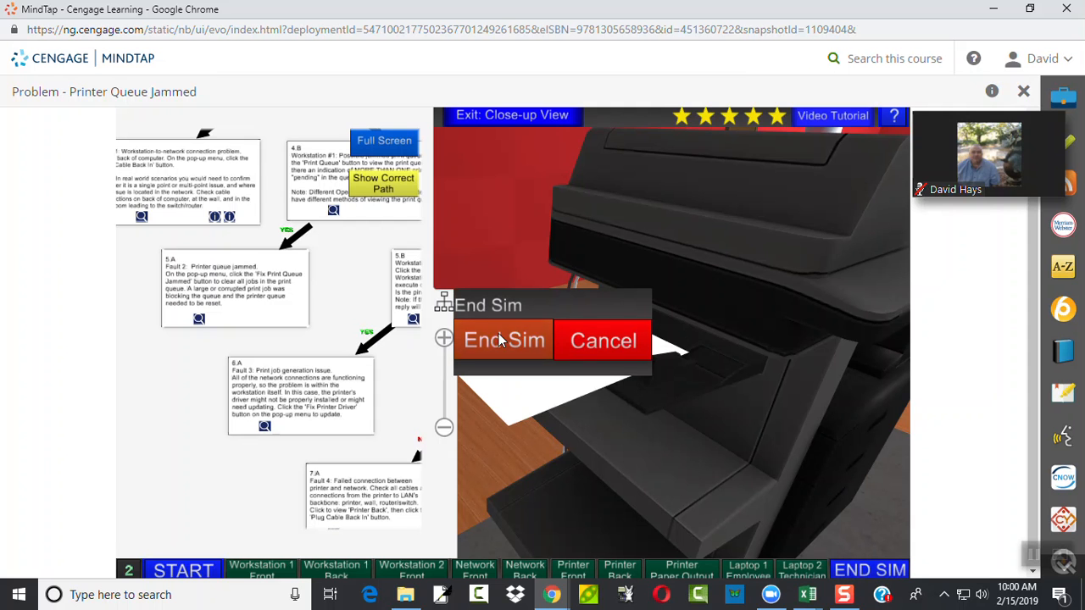
click(504, 339)
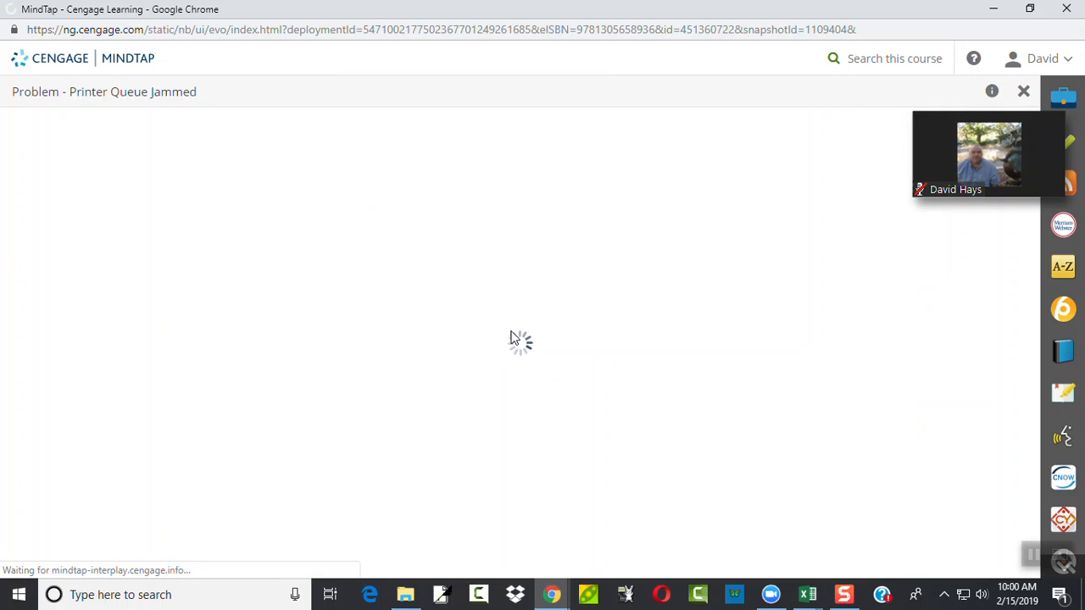